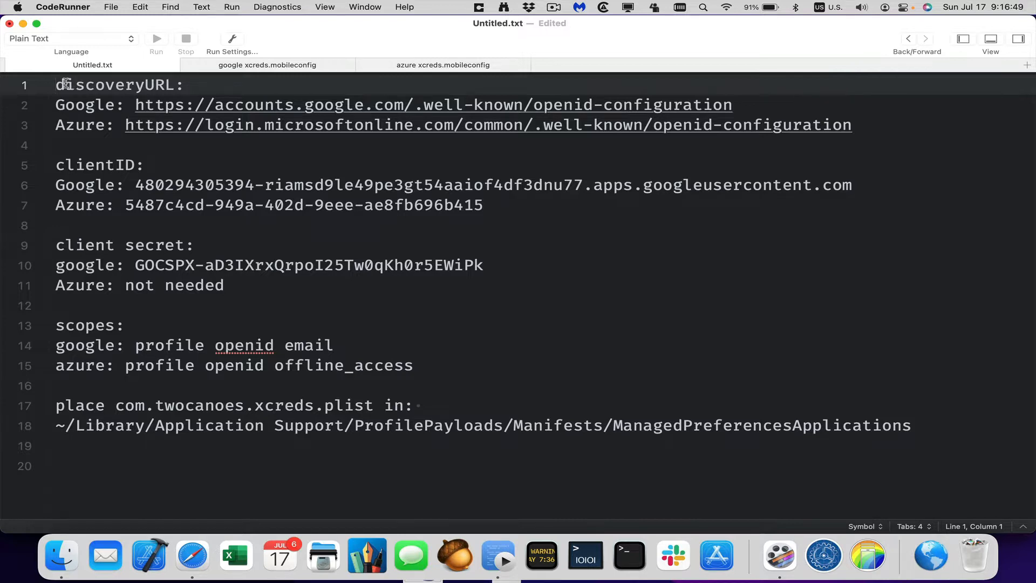
click(87, 105)
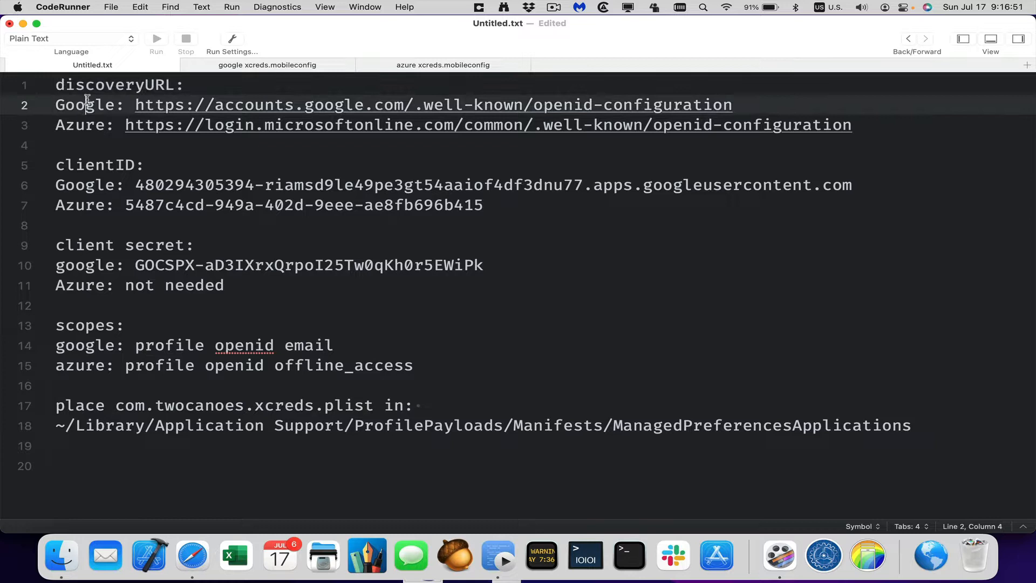
triple_click(463, 125)
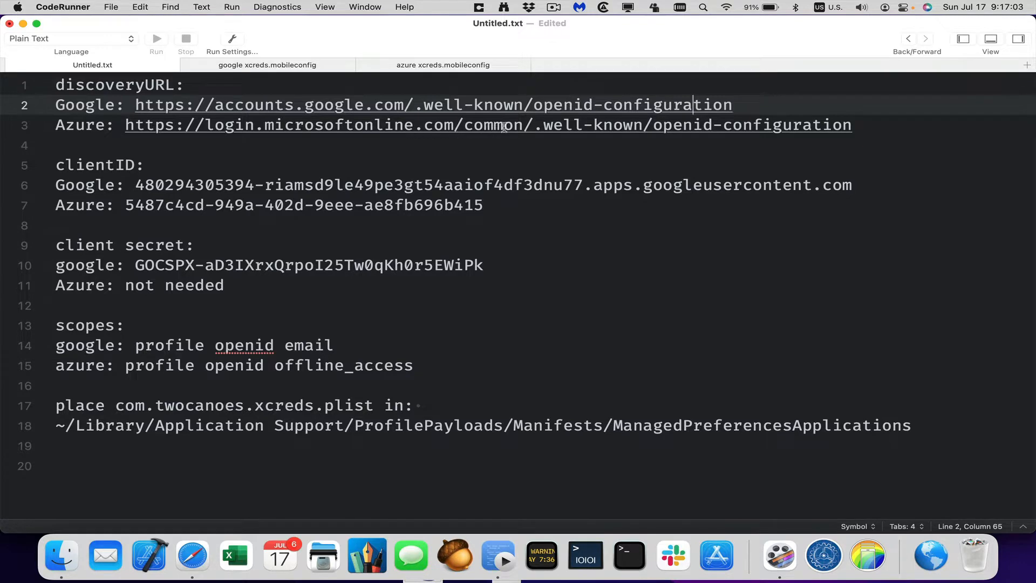
drag(535, 124, 852, 124)
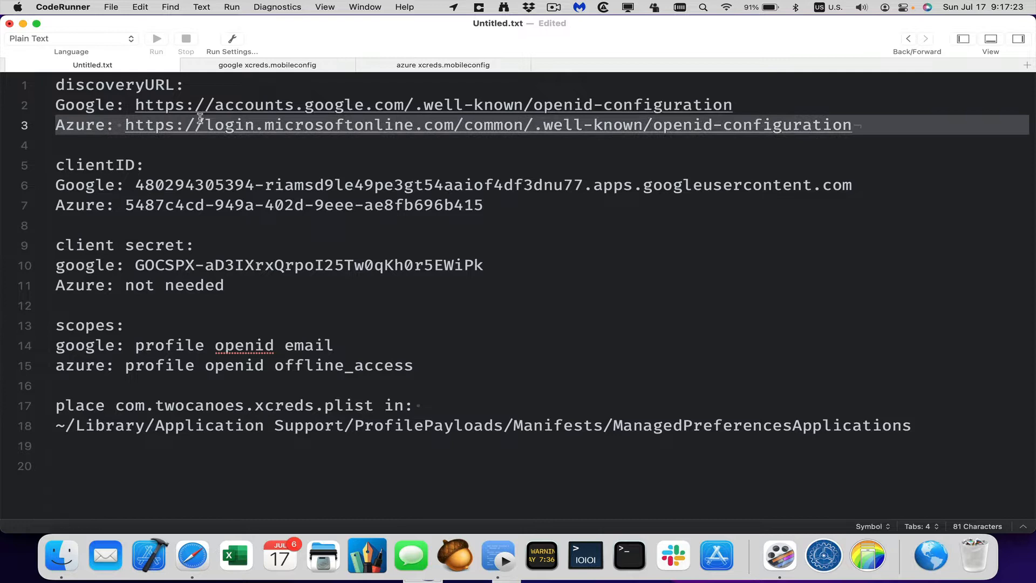
double_click(95, 164)
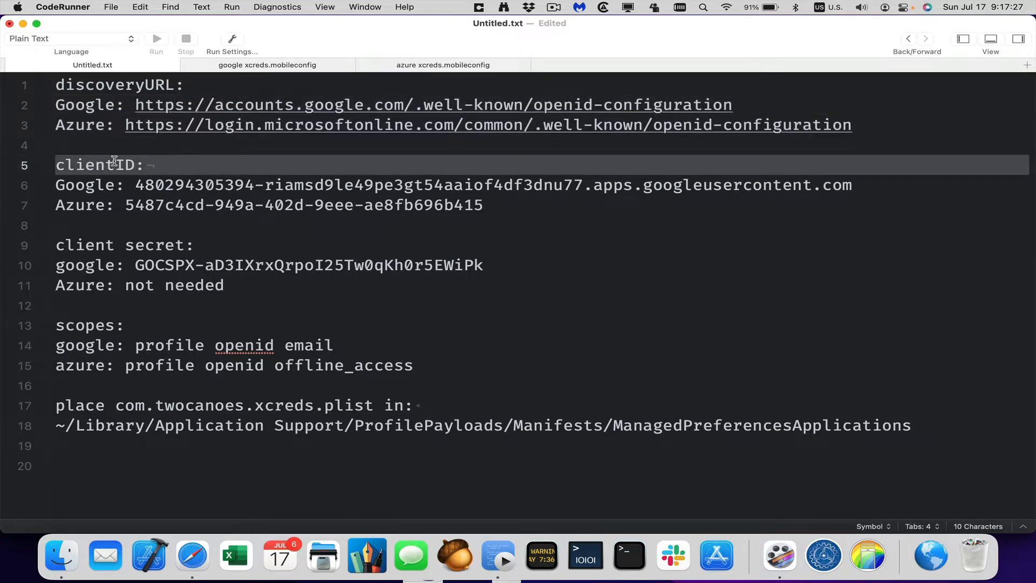
mouse_move(143, 245)
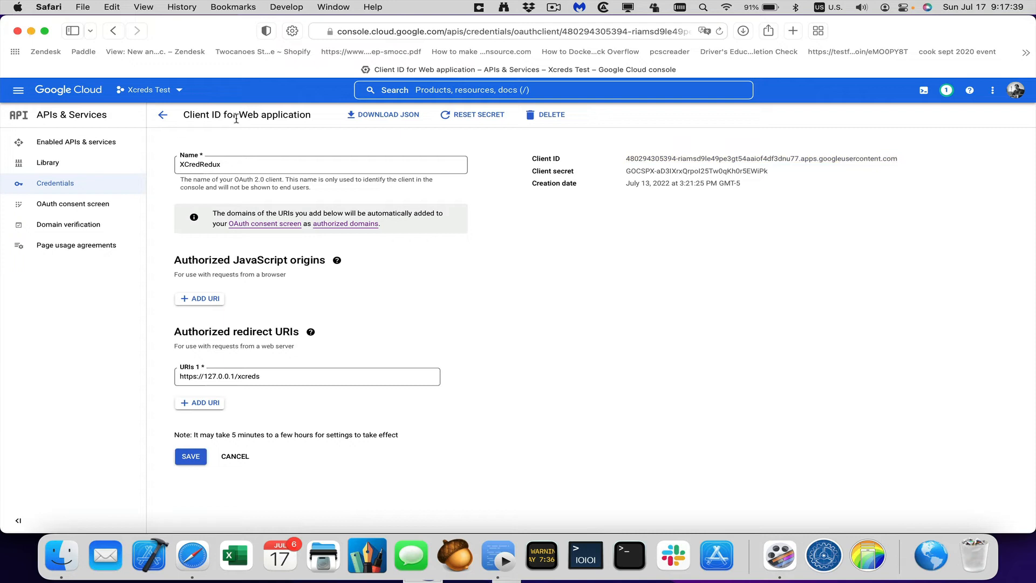
mouse_move(163, 115)
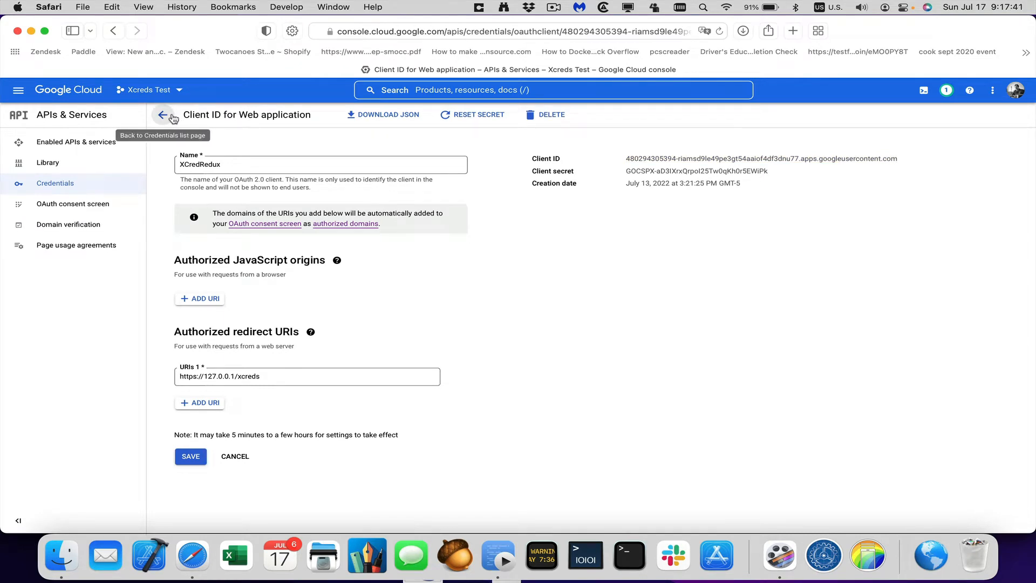
mouse_move(213, 111)
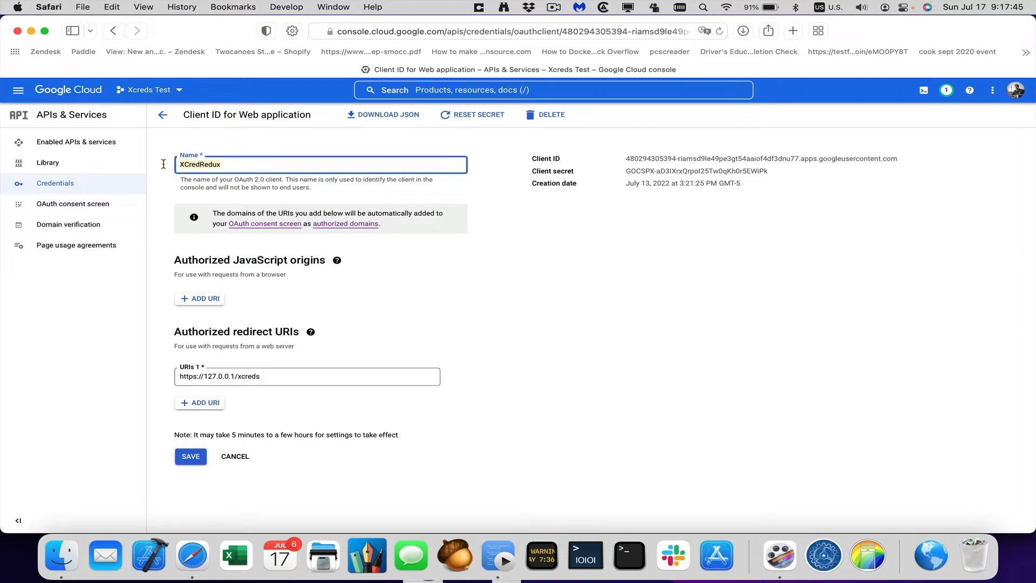
mouse_move(163, 167)
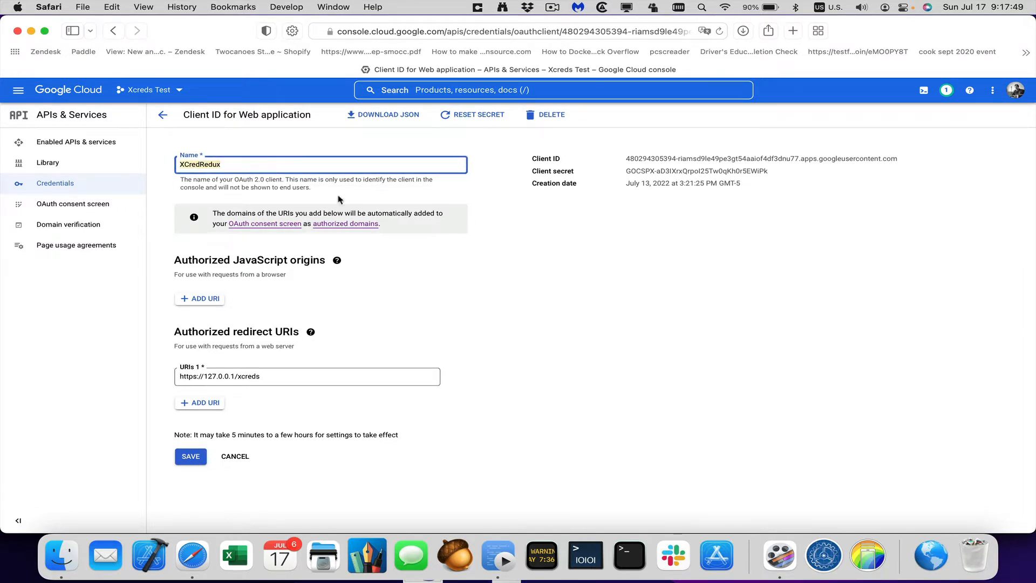
double_click(544, 158)
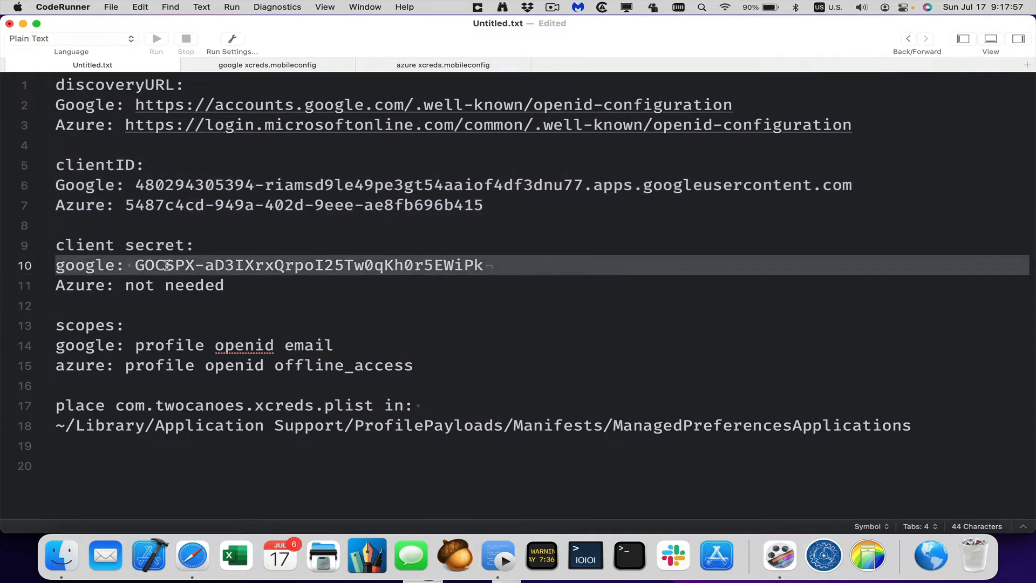
click(156, 205)
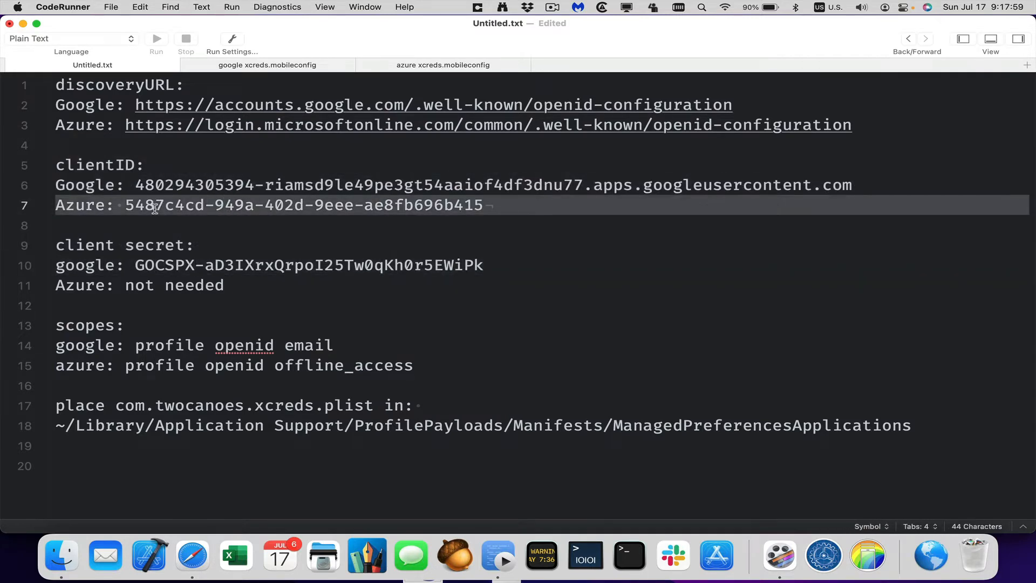
double_click(164, 205)
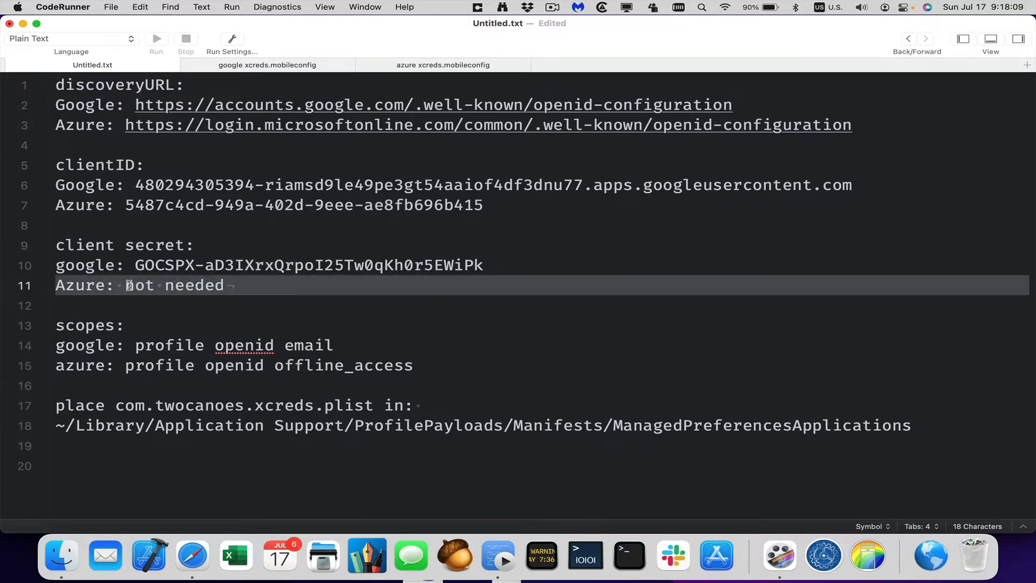
click(136, 266)
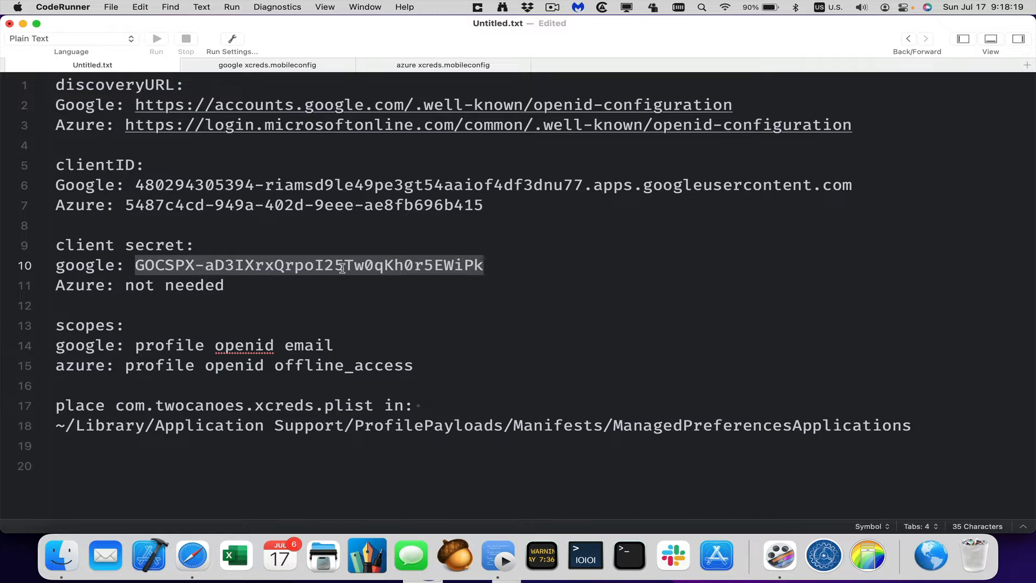
mouse_move(336, 227)
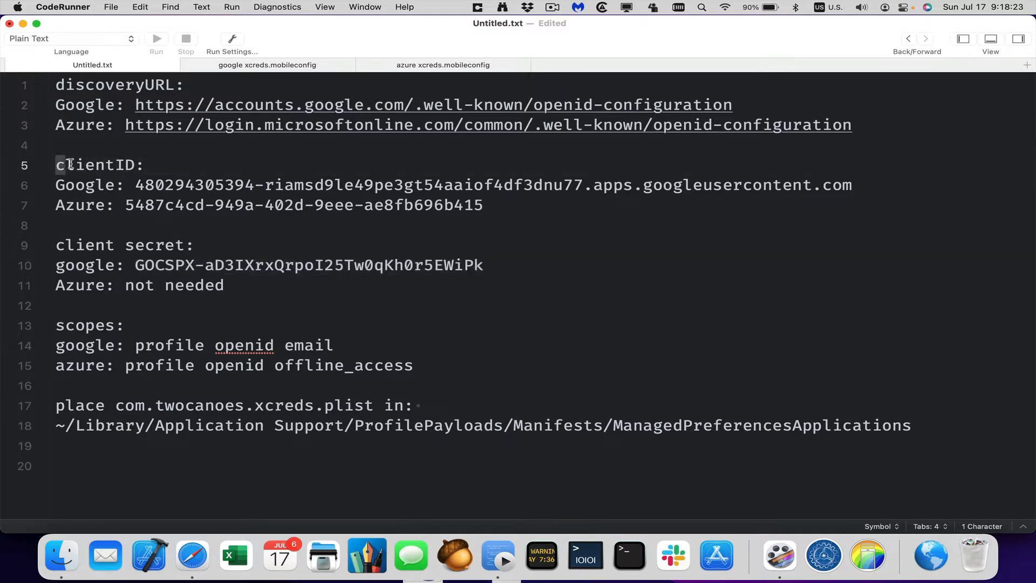
drag(68, 164, 283, 266)
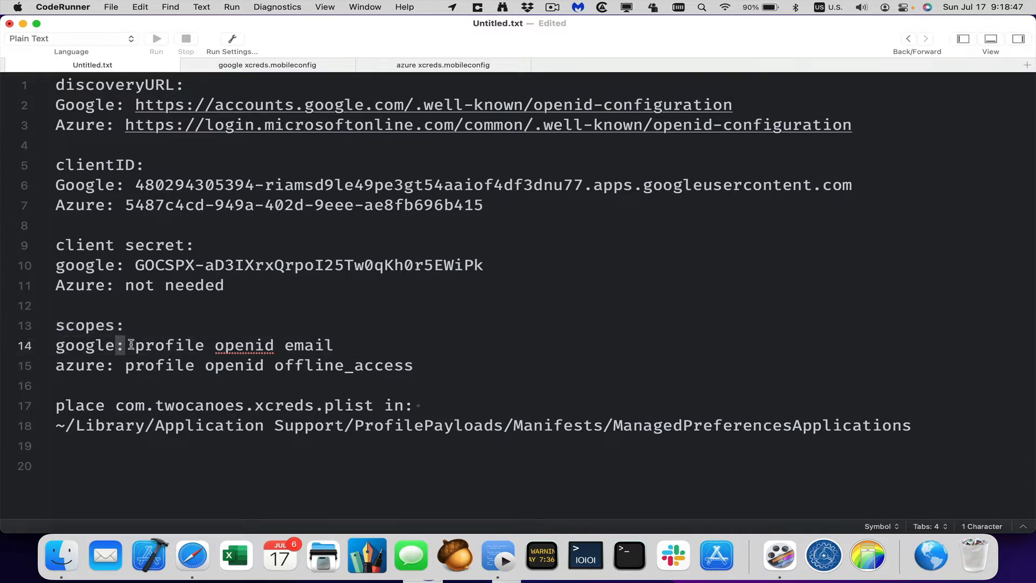
drag(136, 345, 334, 345)
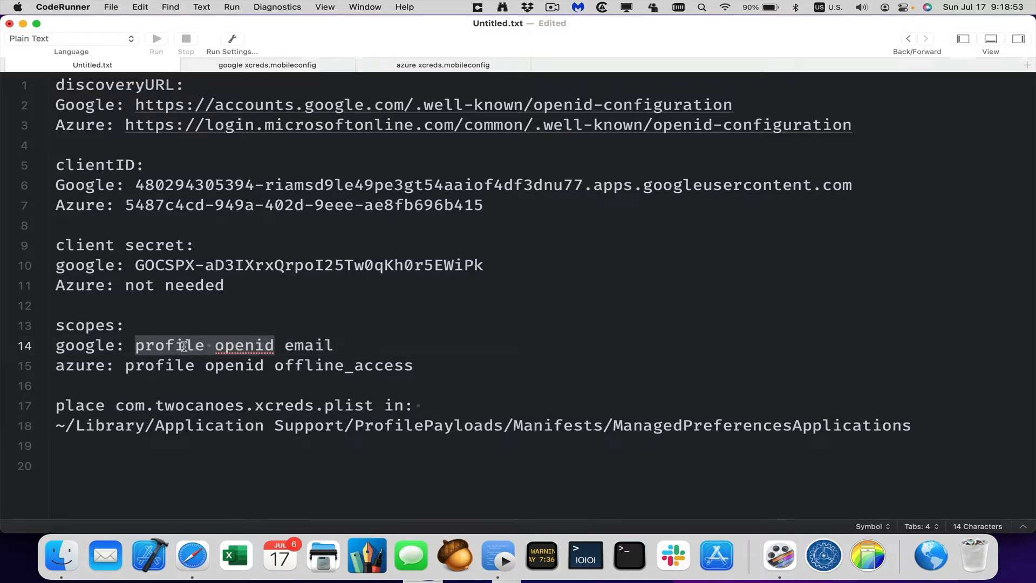
double_click(244, 345)
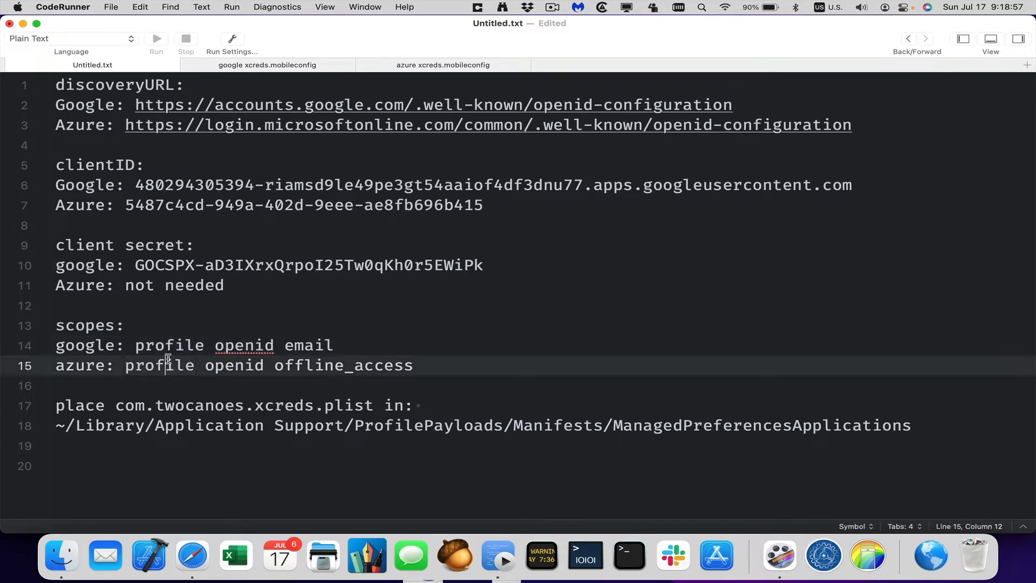
drag(125, 366, 262, 366)
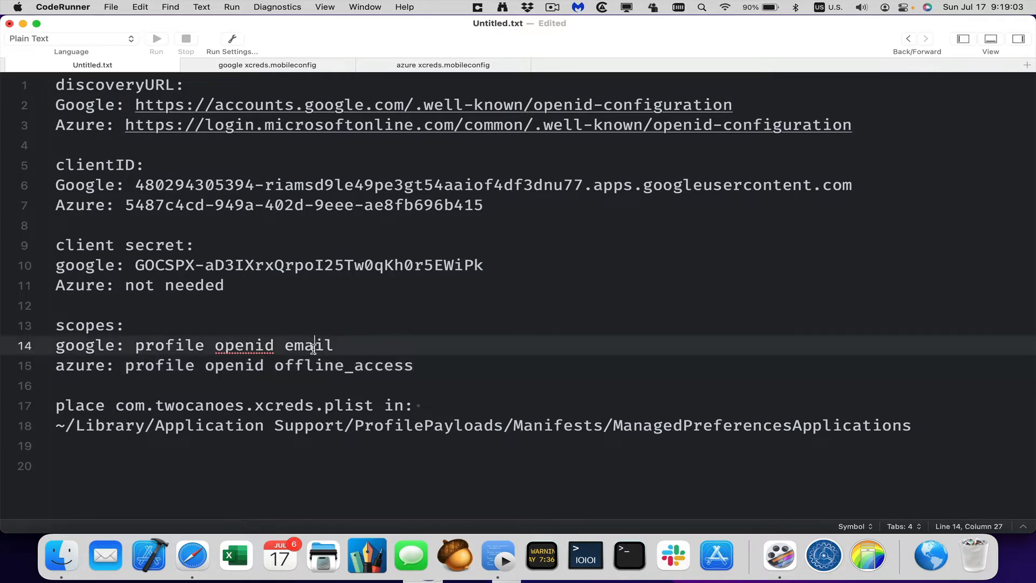
double_click(308, 345)
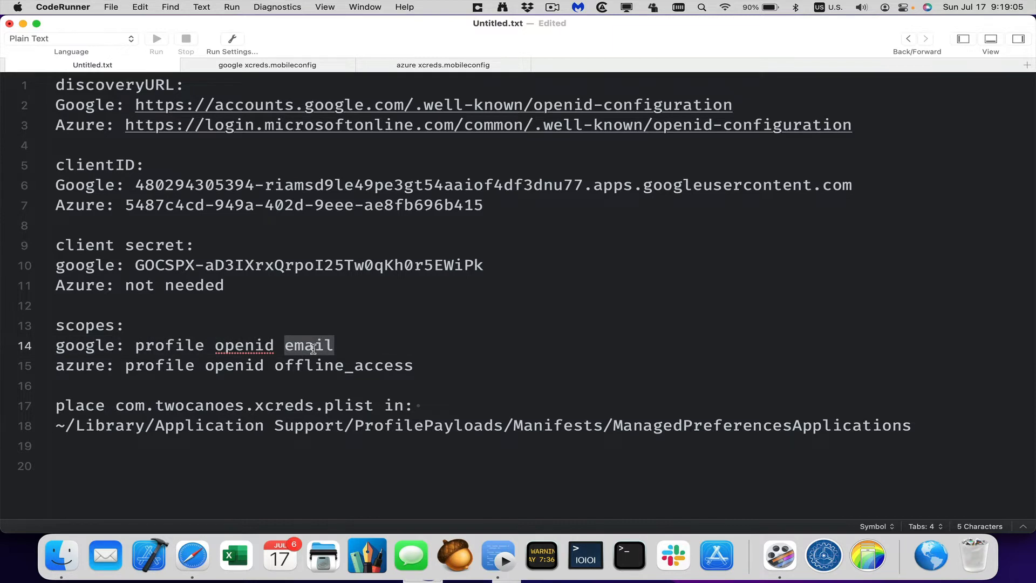
click(322, 364)
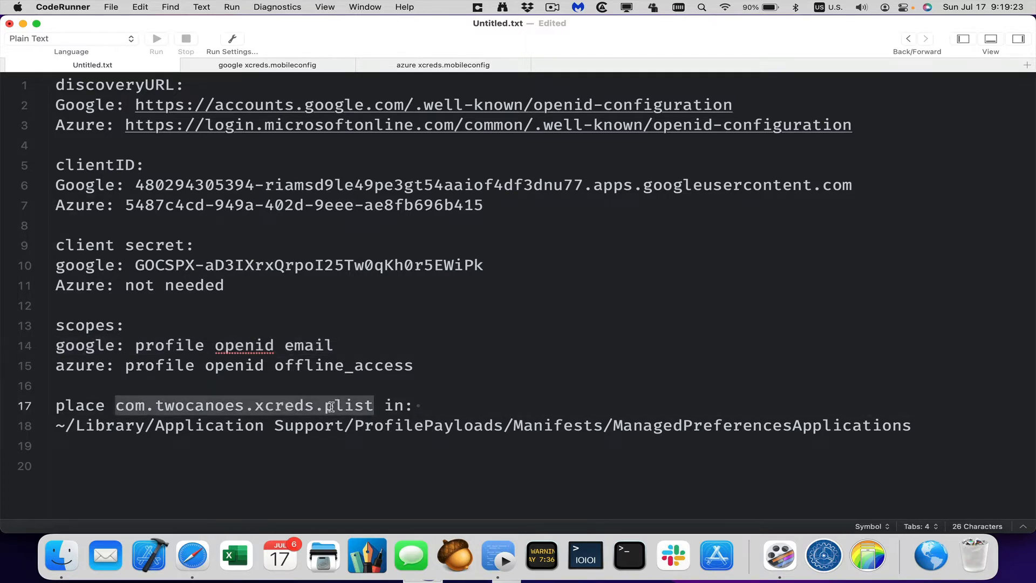
mouse_move(651, 440)
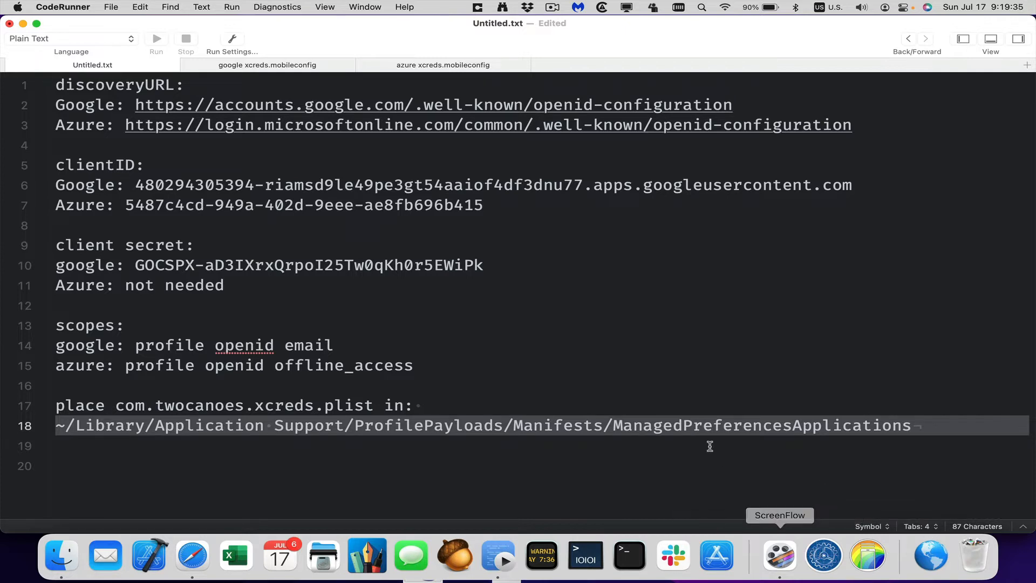
key(cmd+tab)
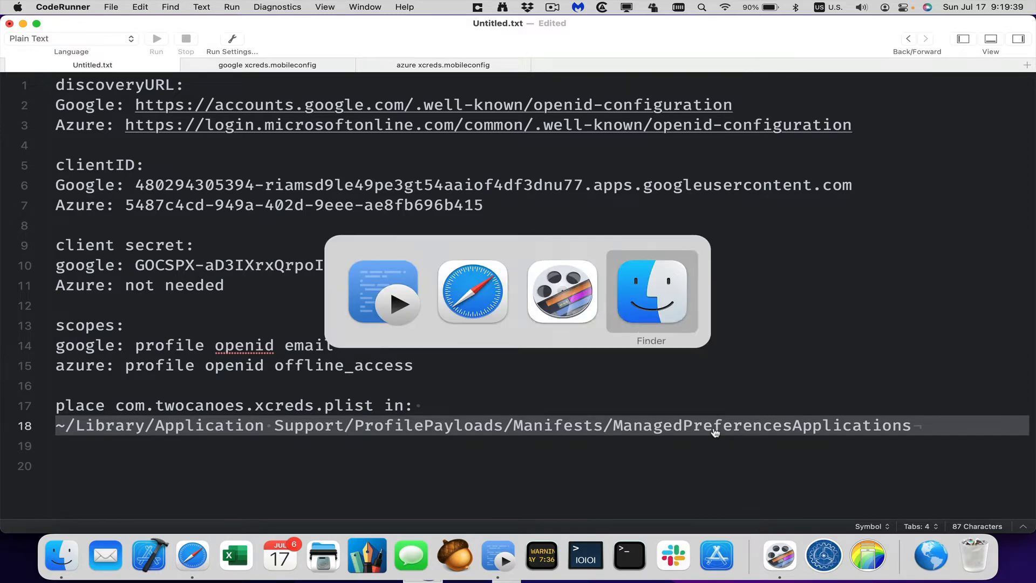
click(650, 293)
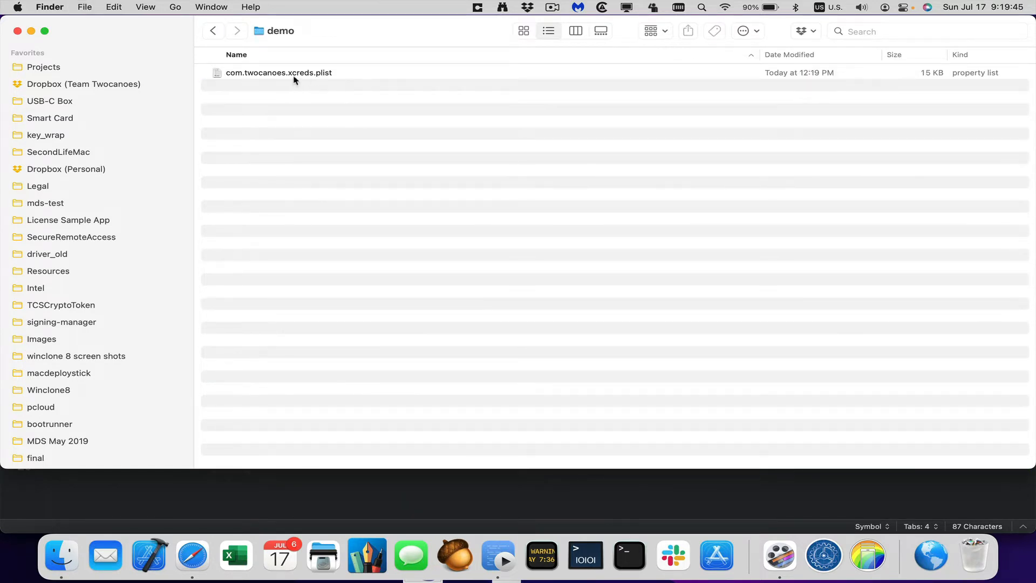
click(278, 73)
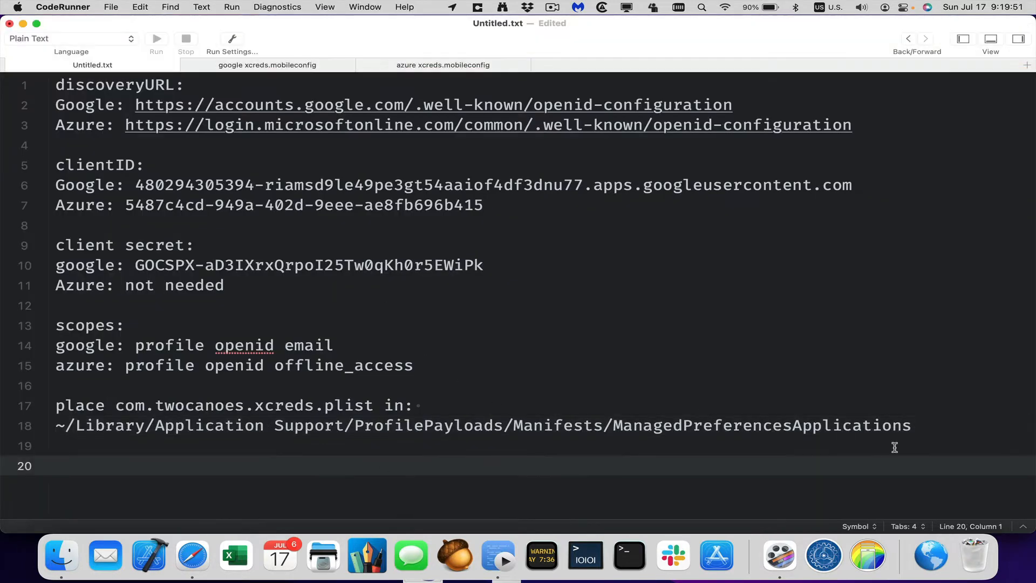
triple_click(483, 425)
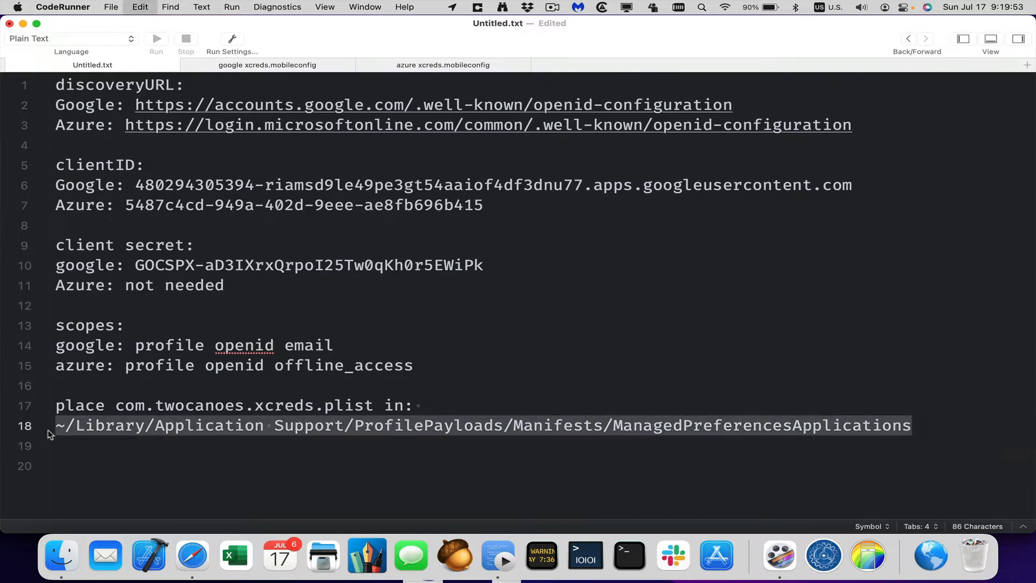
click(173, 7)
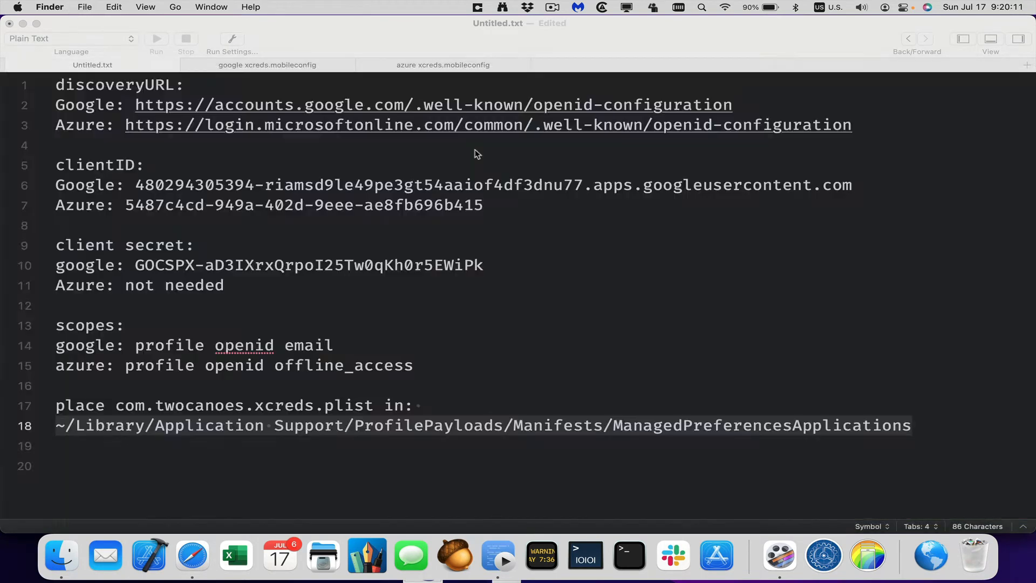
mouse_move(823, 554)
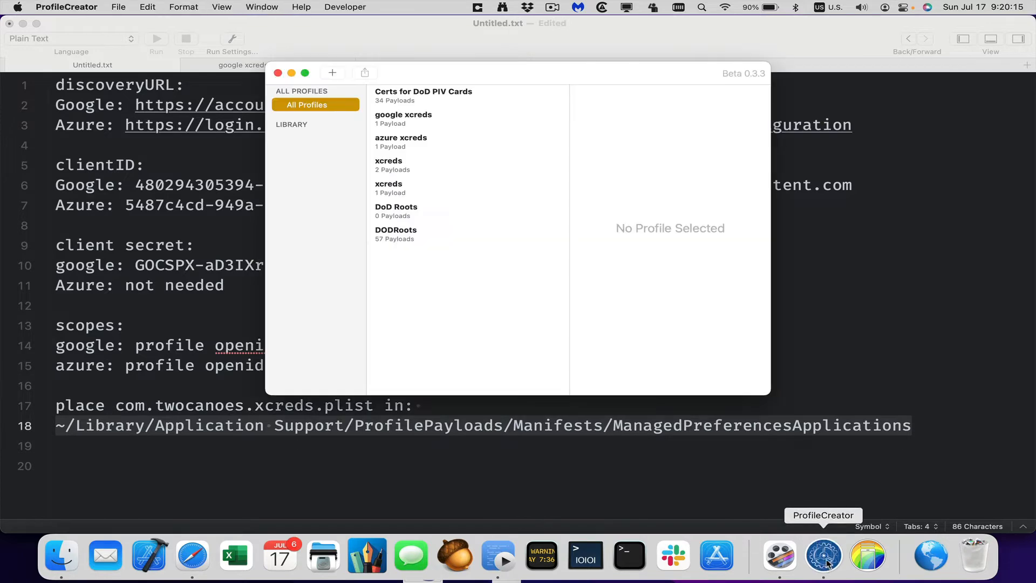
Step: Create a new profile named XCreds Login with description Excellent Config for XCreds
click(118, 7)
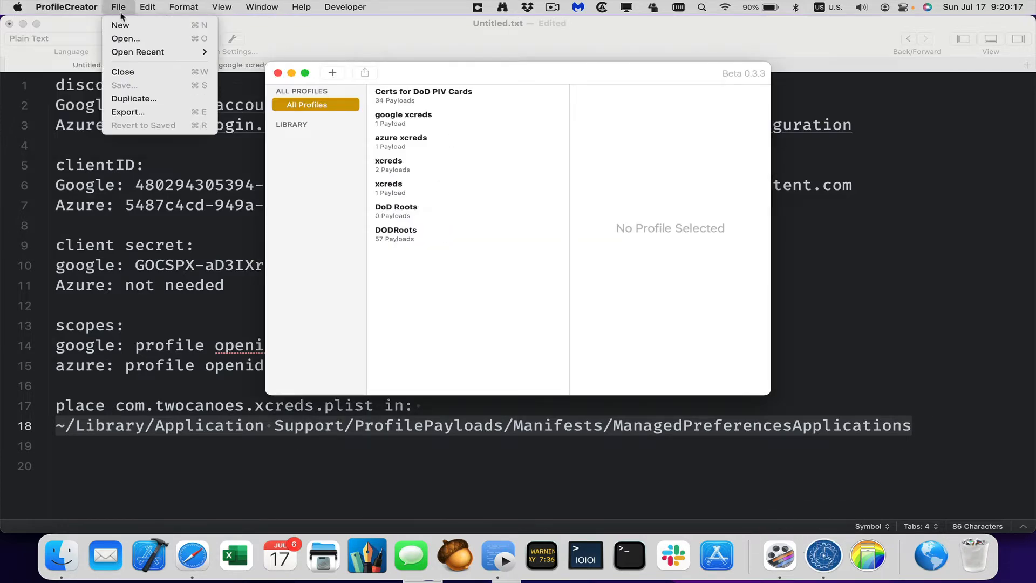
click(119, 25)
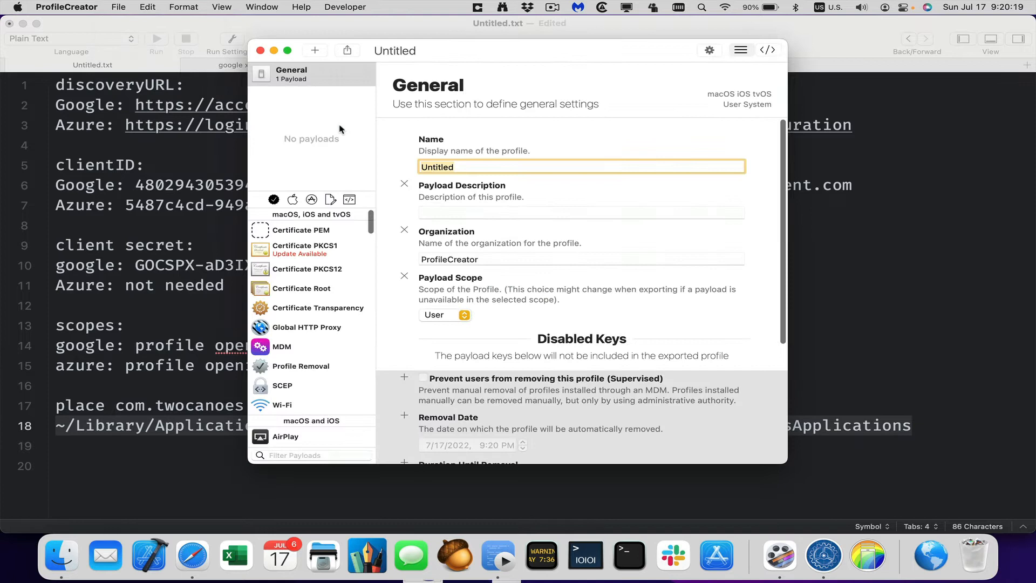
text(X)
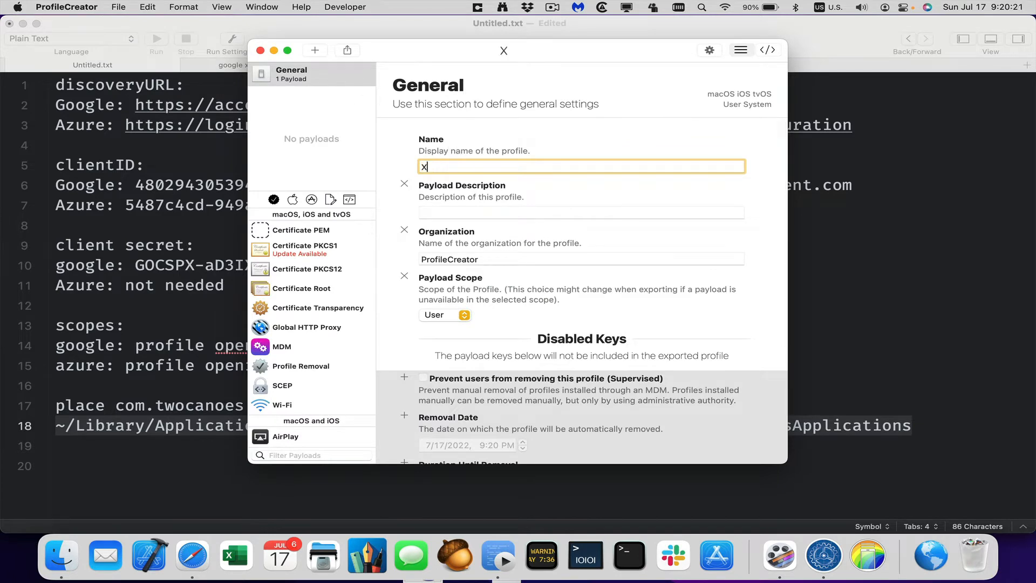
text(Creds Login)
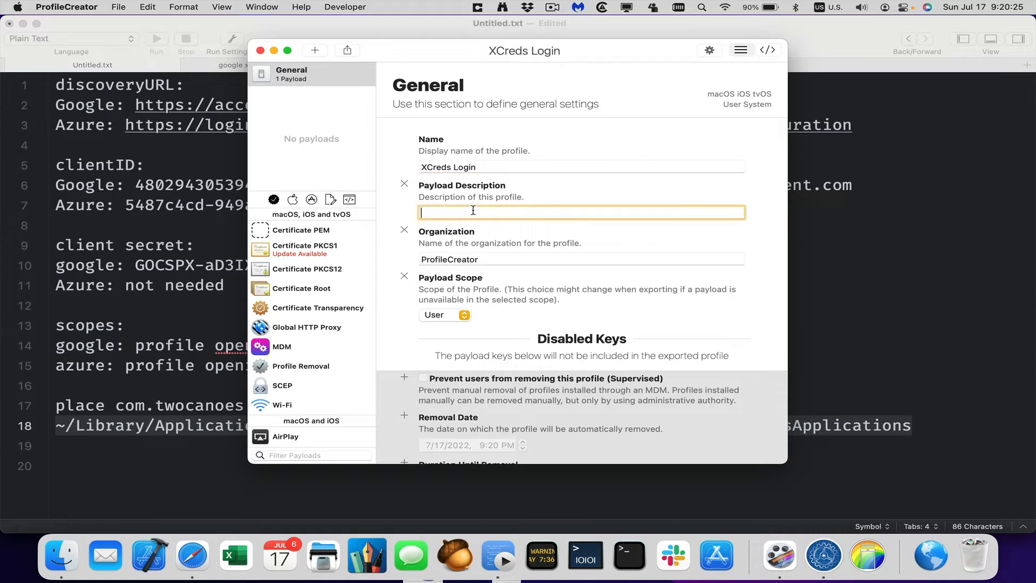
text(E)
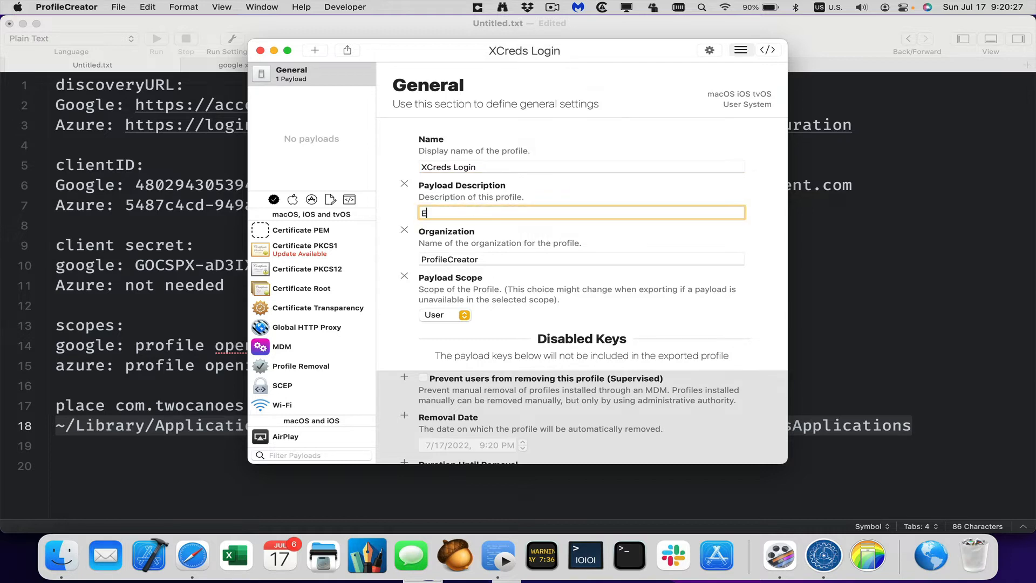
text(xcellent R)
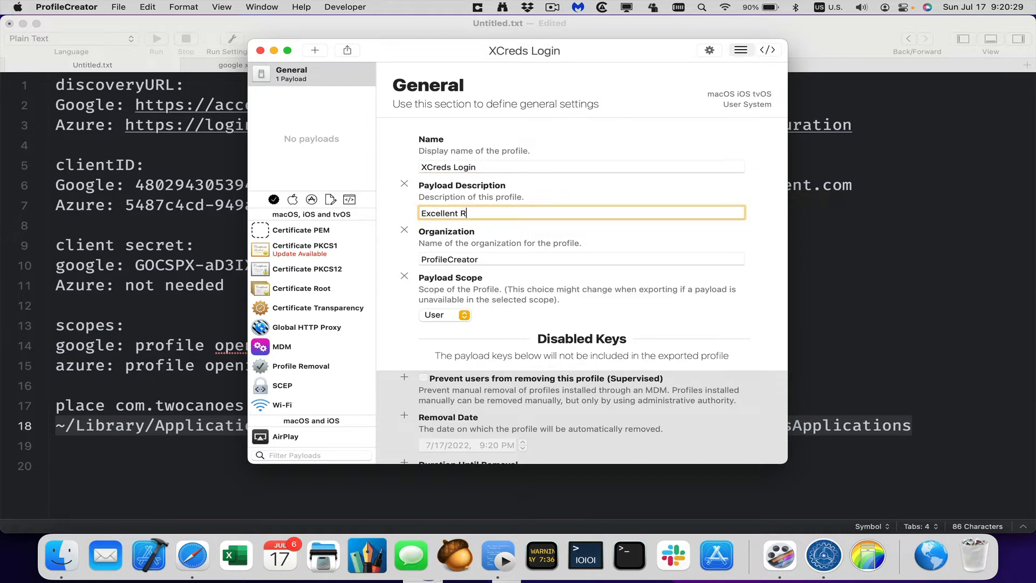
text(Config for)
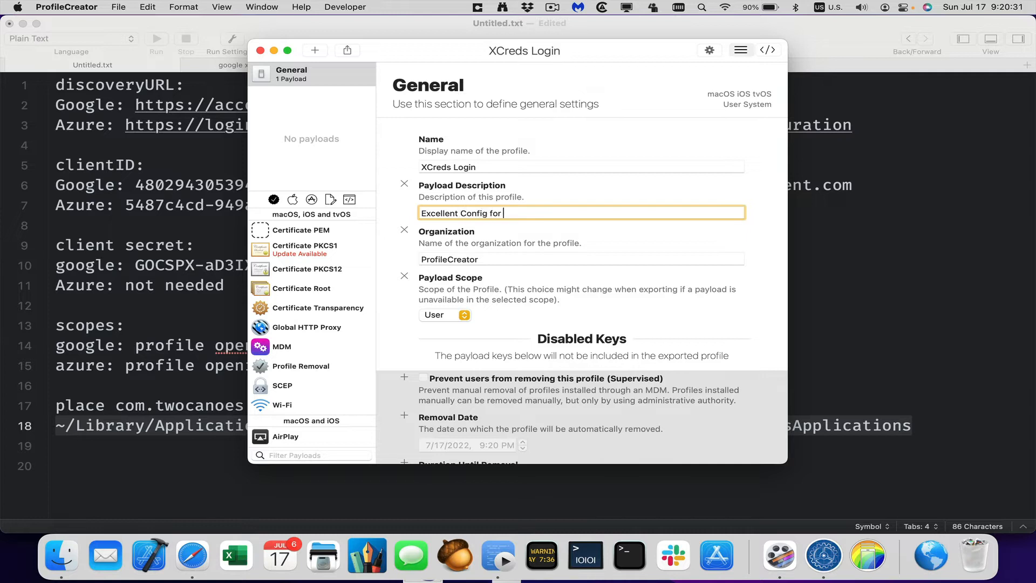
text(XCreds)
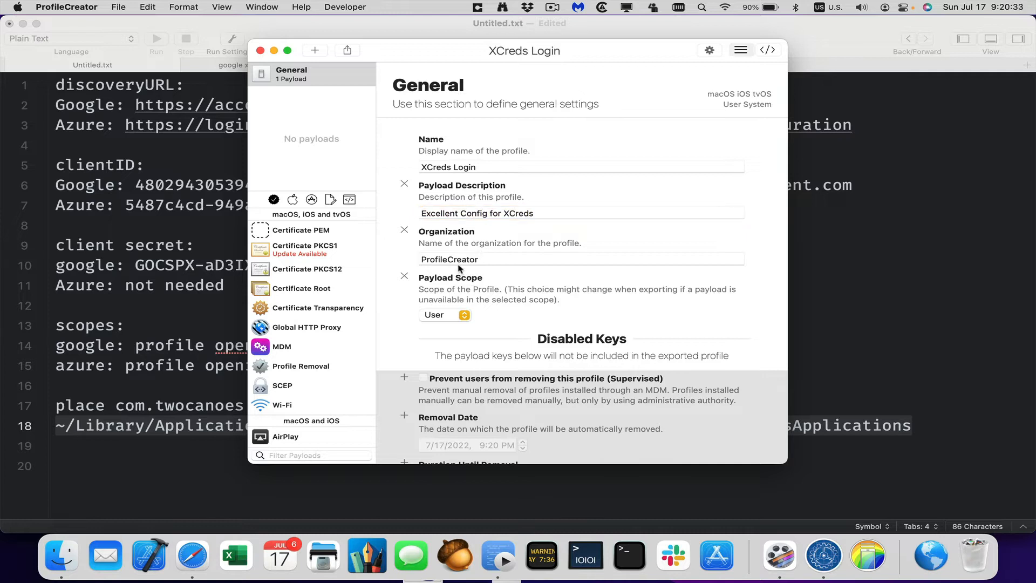
Step: Set the organization to Acme, Inc and the payload scope to System
text(T)
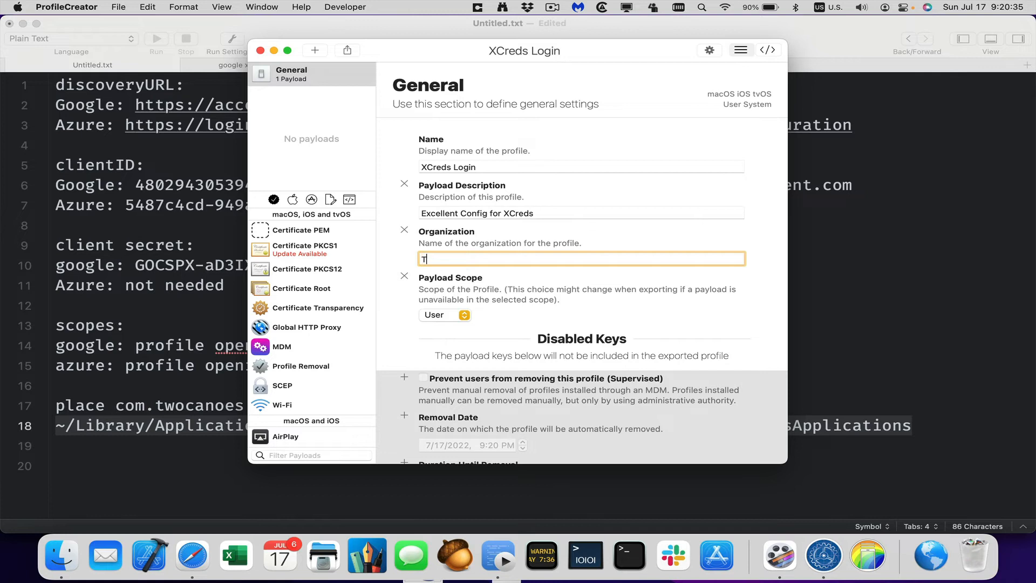
text(w)
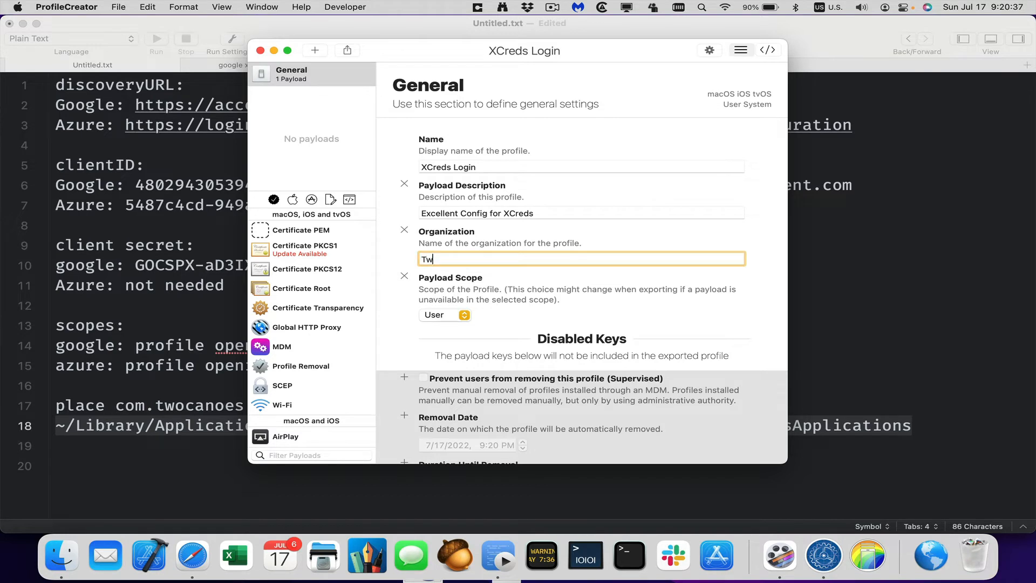
text(Acme)
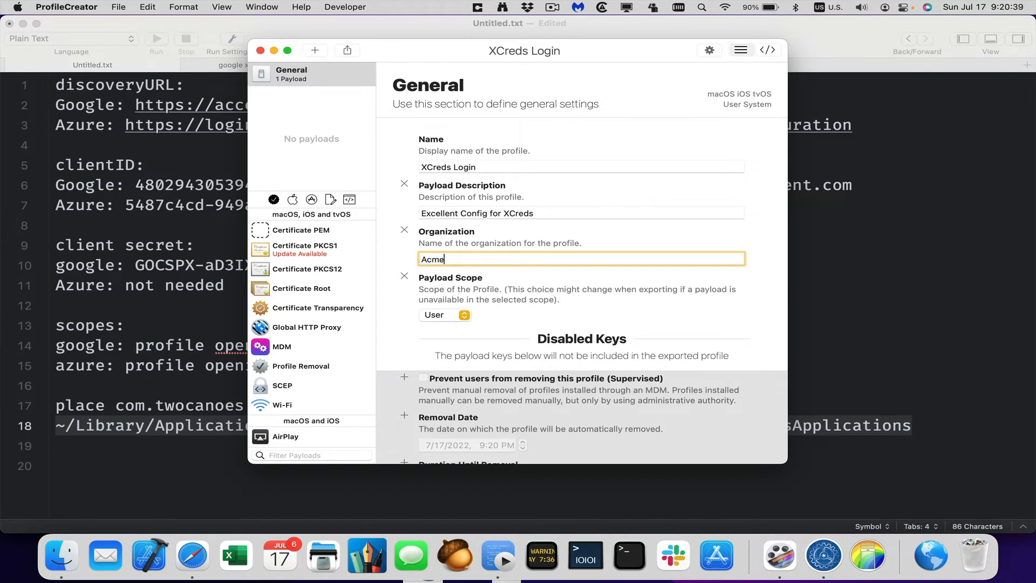
click(444, 314)
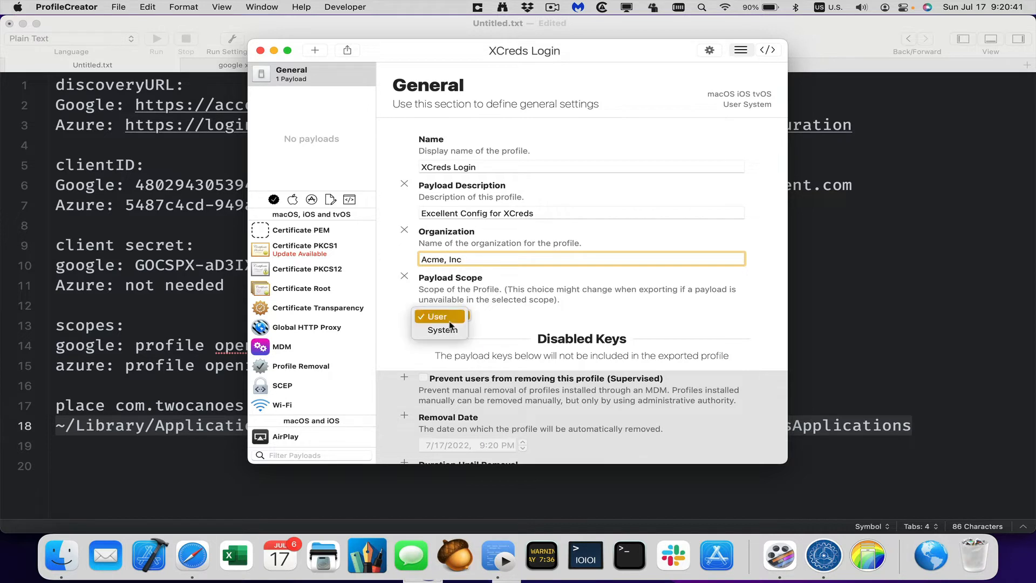
click(441, 330)
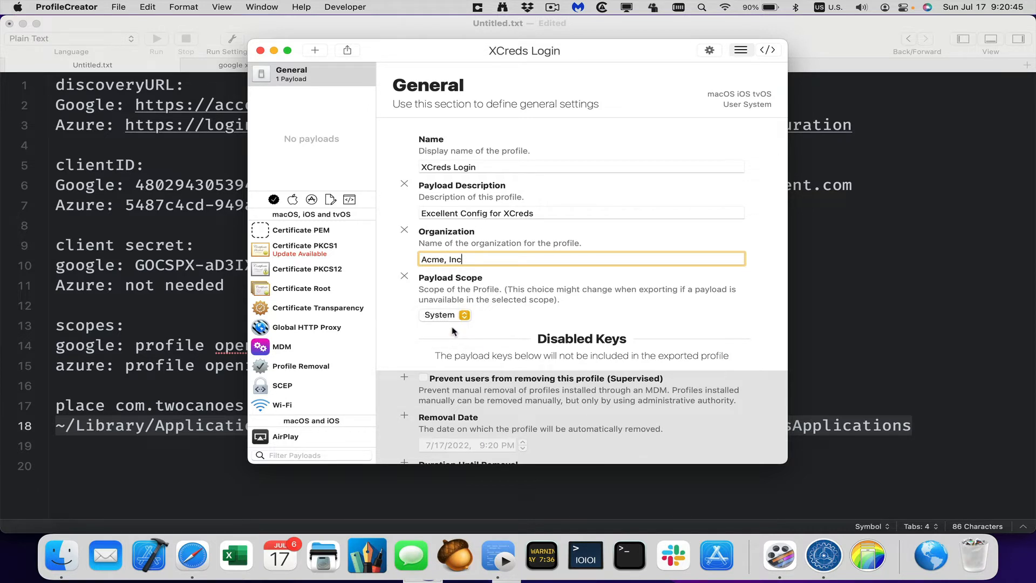
scroll(down, 3)
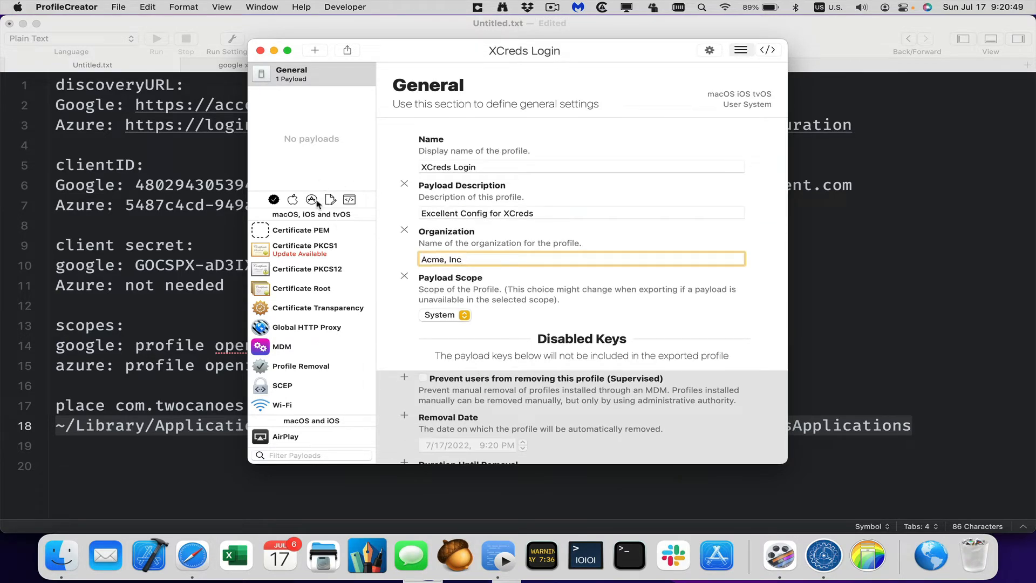
Step: Add the XCreds payload to the profile from the app-specific payloads filtered by 'xcre'
click(311, 200)
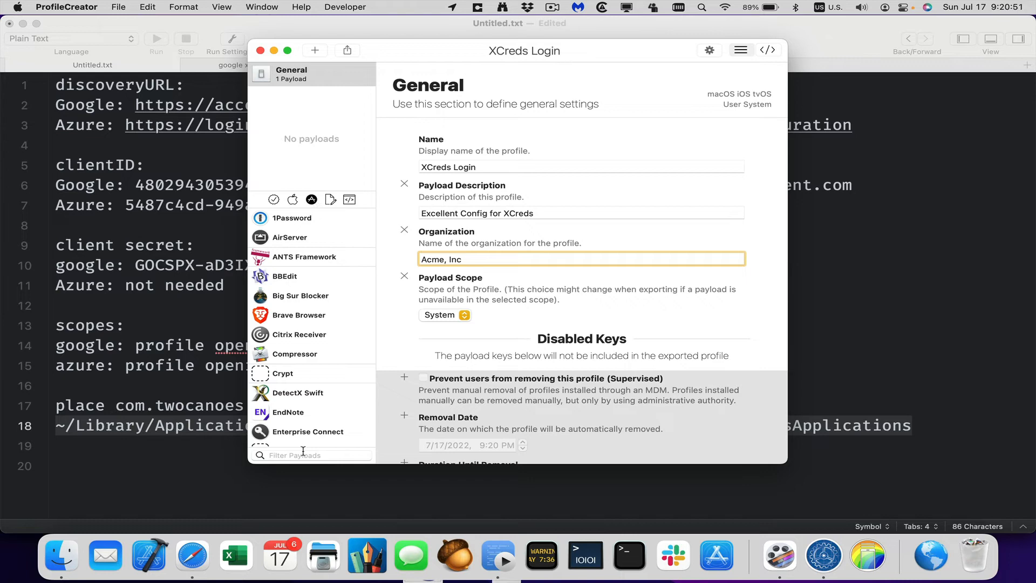
text(xcre)
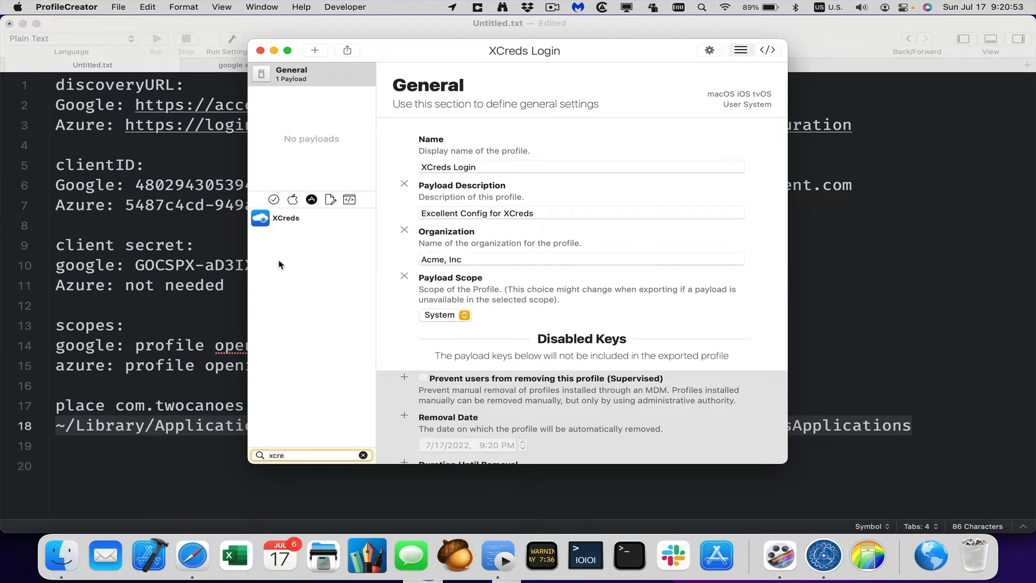
click(286, 218)
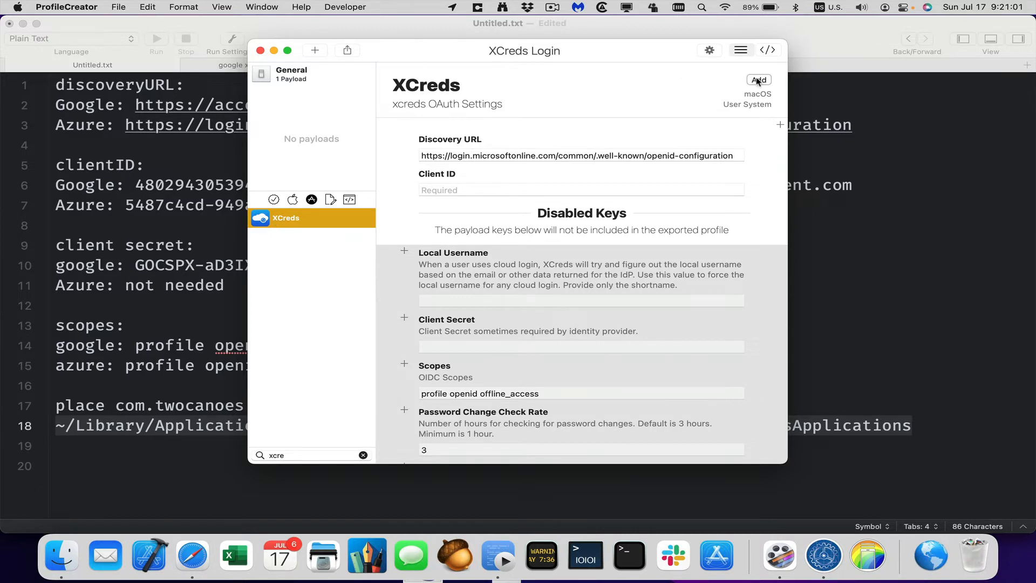
click(757, 79)
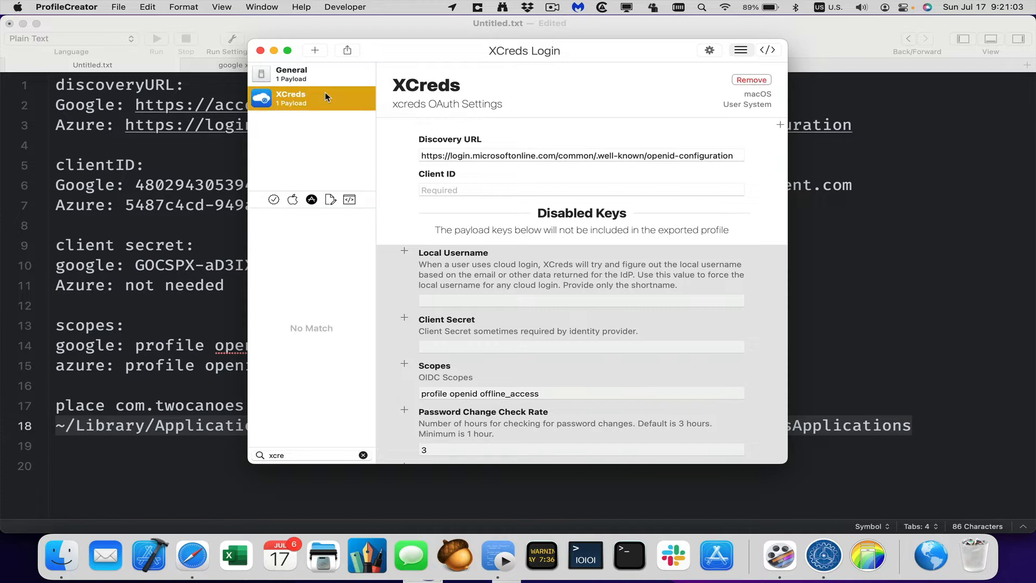
mouse_move(431, 146)
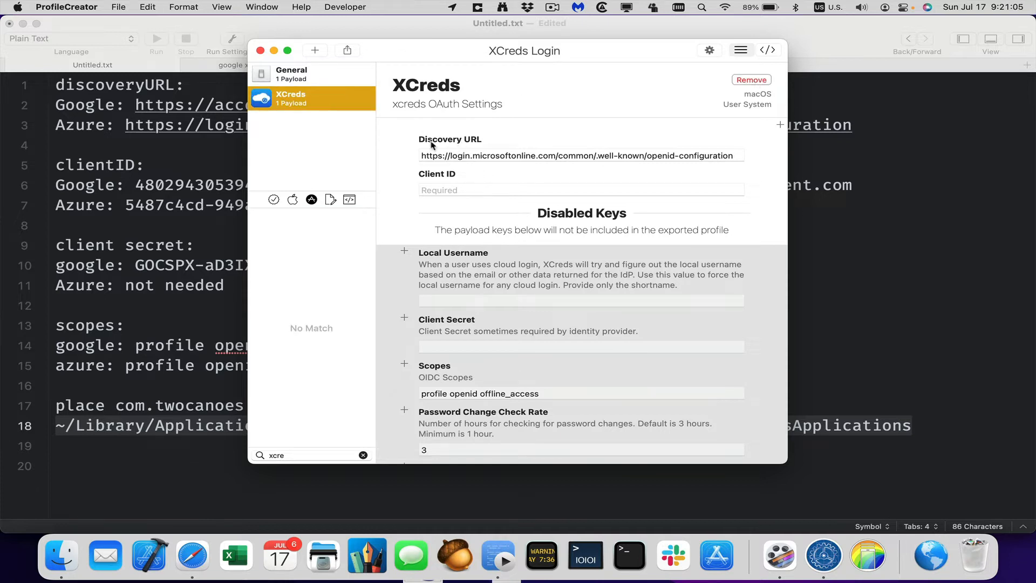
mouse_move(154, 137)
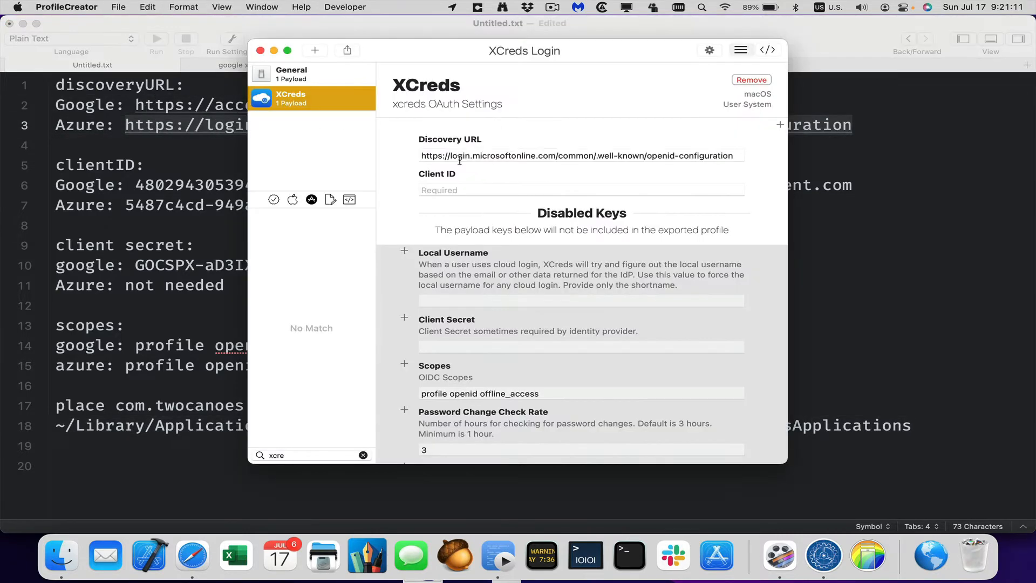
Step: Enter scopes profile openid offline_access and enable the Redirect URI key xcreds://auth/ in the payload
click(578, 156)
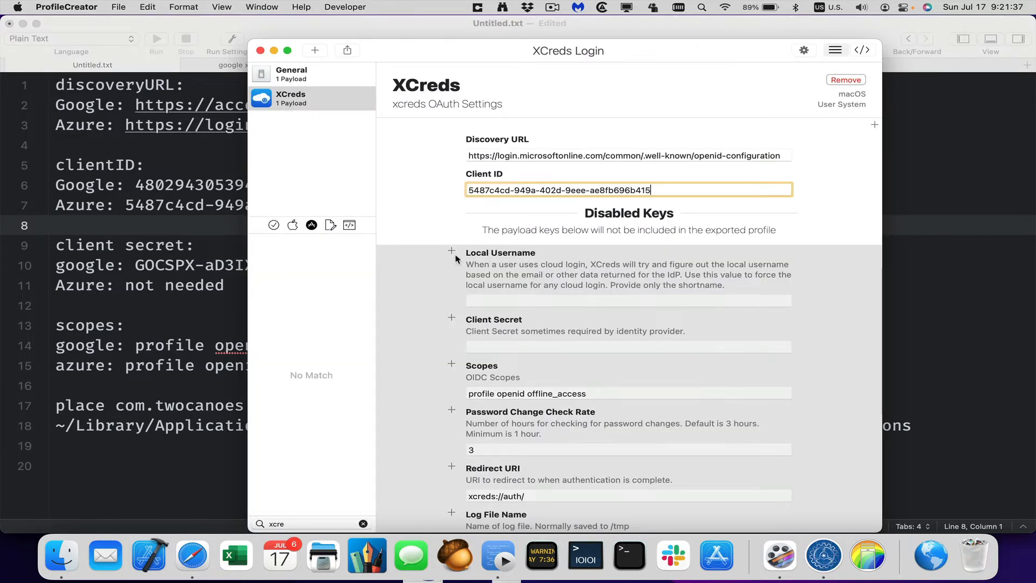
mouse_move(519, 258)
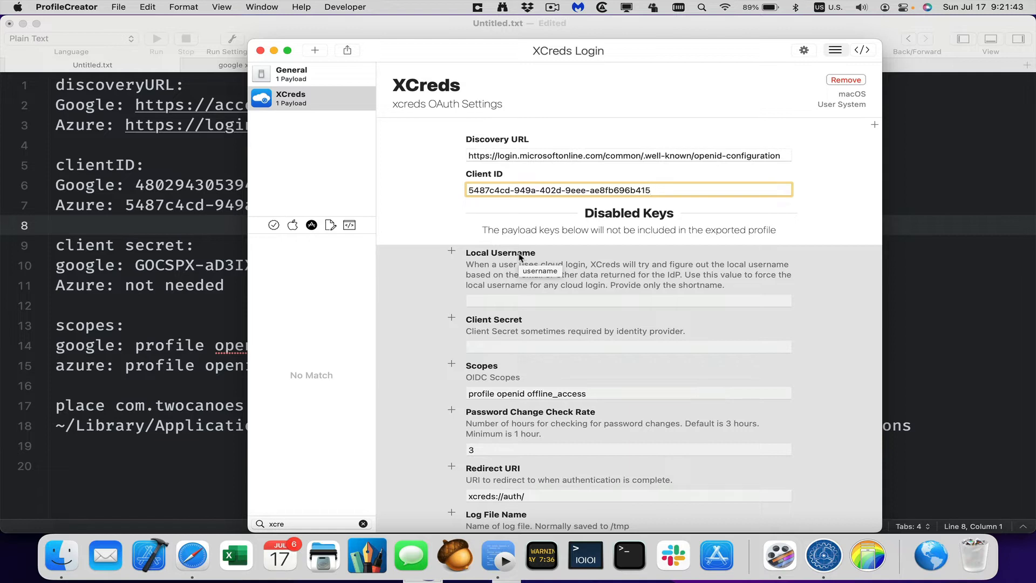
click(653, 190)
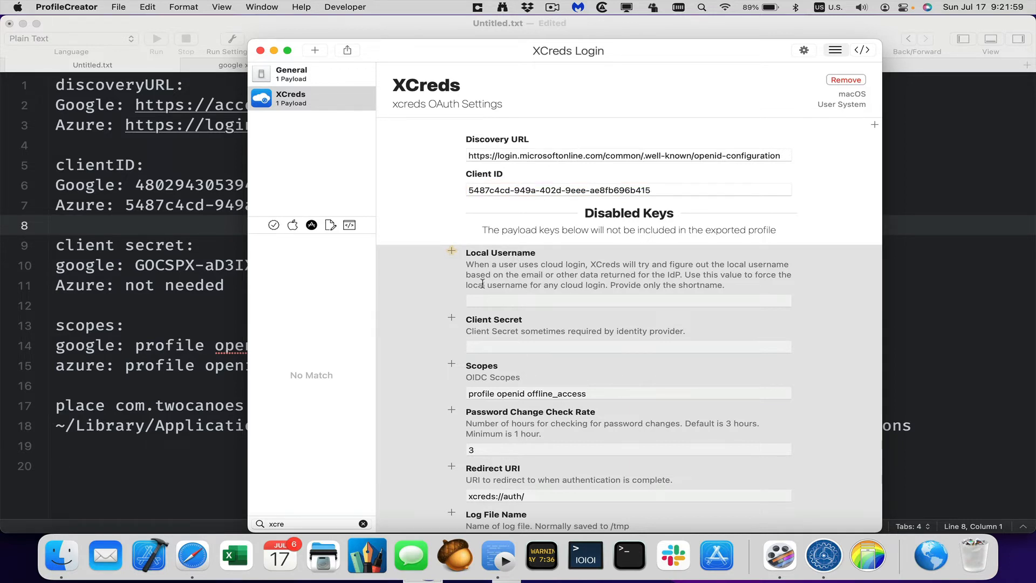
mouse_move(479, 326)
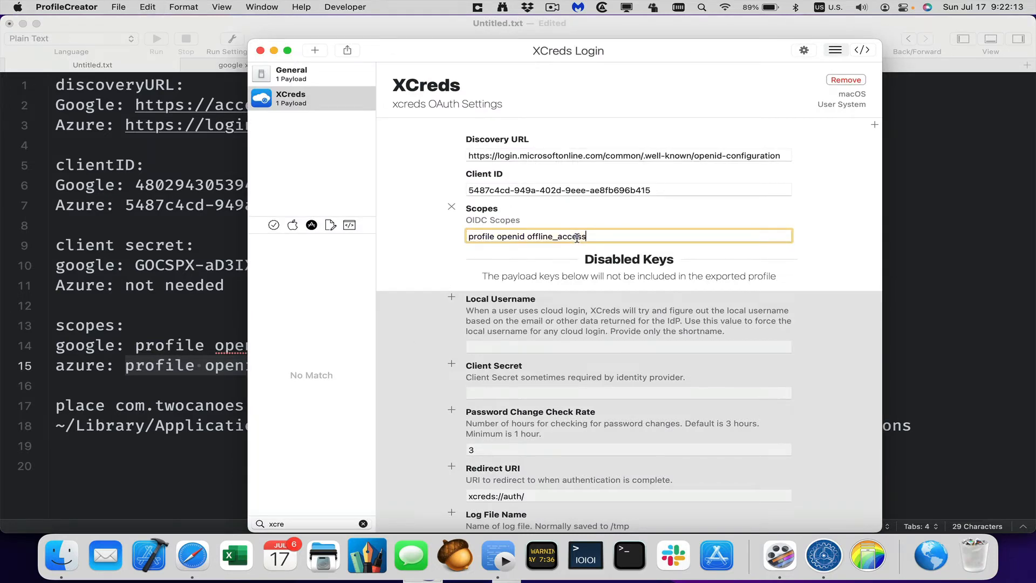
scroll(down, 3)
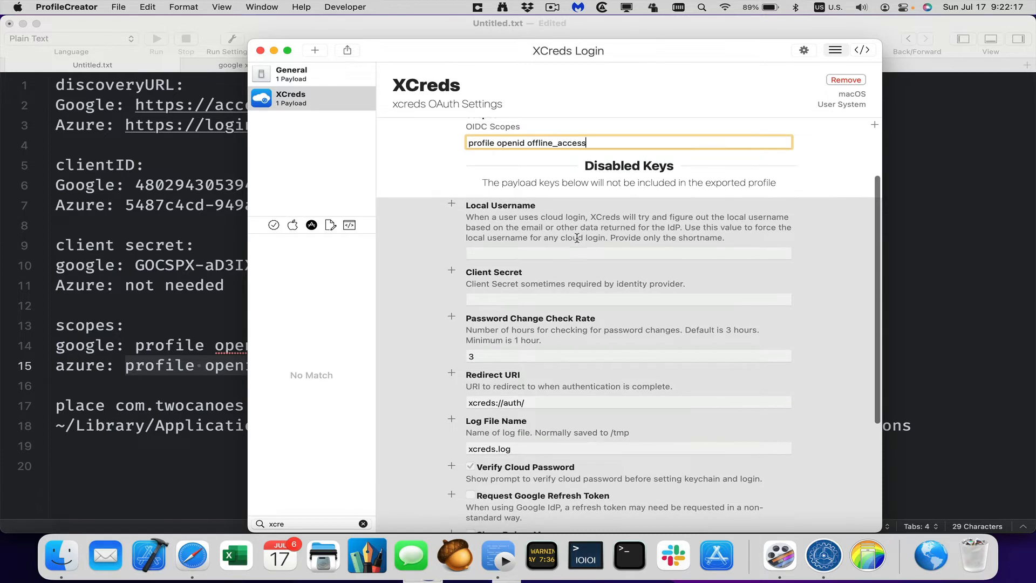
mouse_move(481, 324)
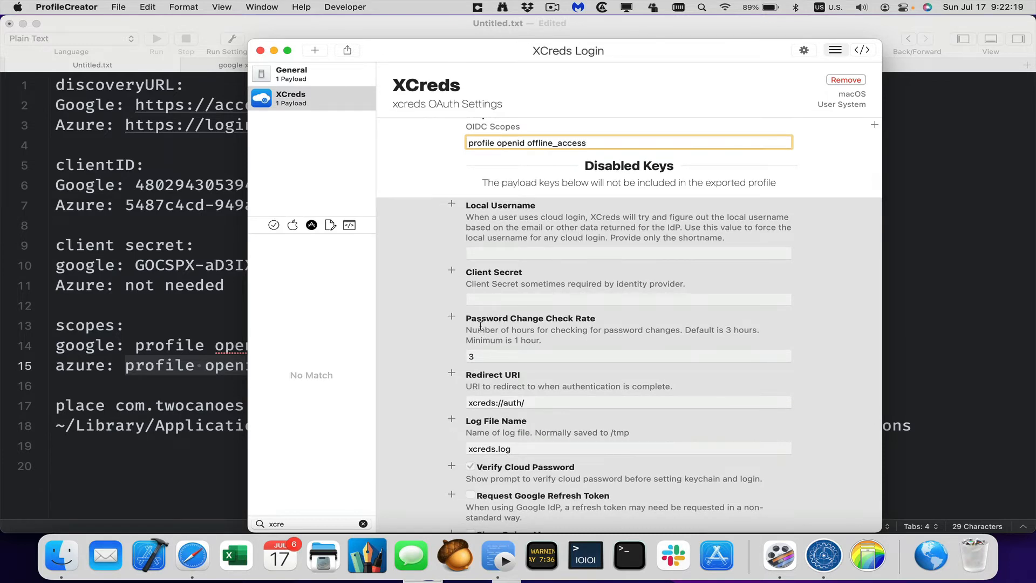
mouse_move(493, 363)
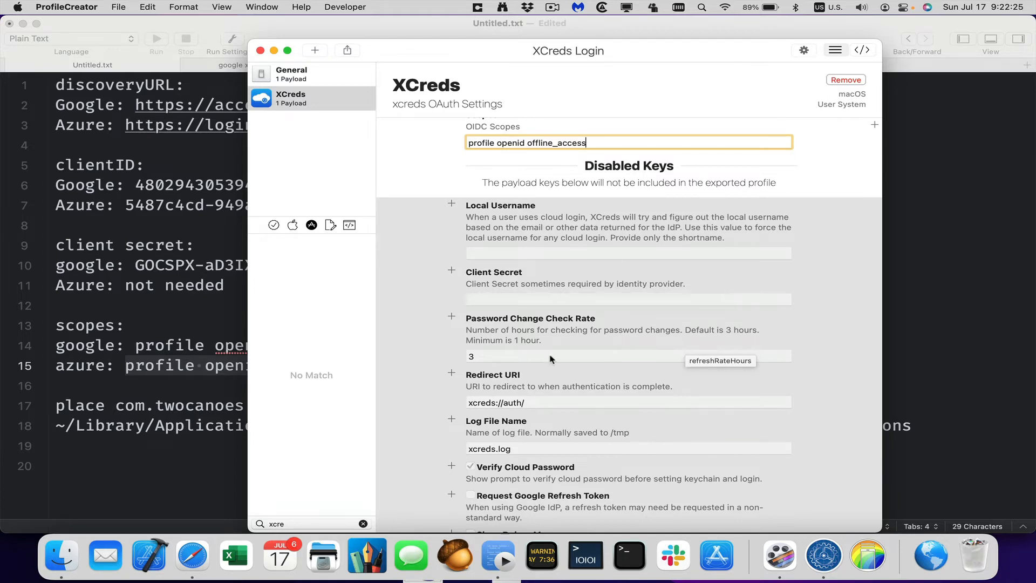
scroll(down, 3)
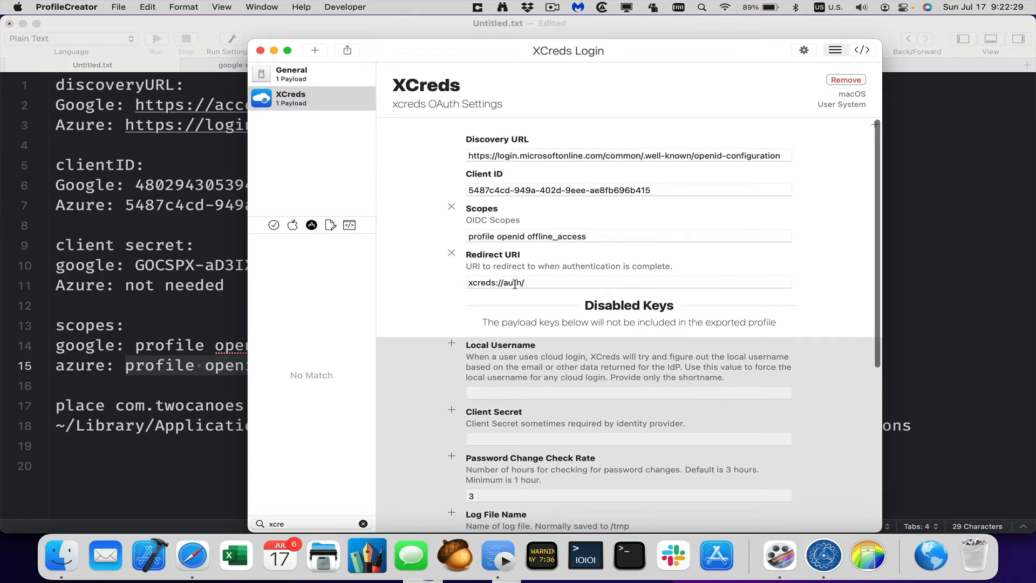
key(cmd+tab)
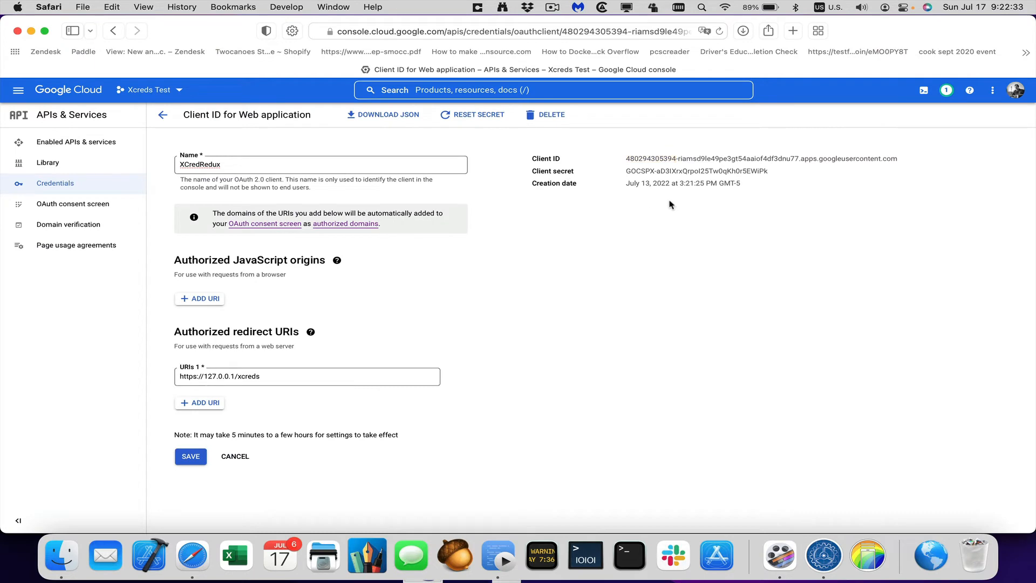
mouse_move(193, 335)
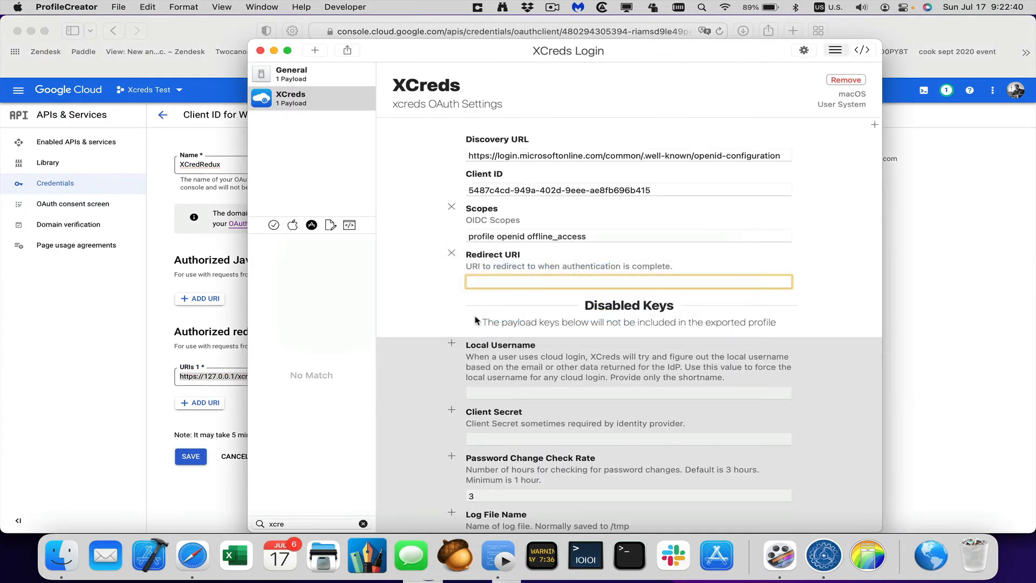
text(https://127.0.0.1/xcreds)
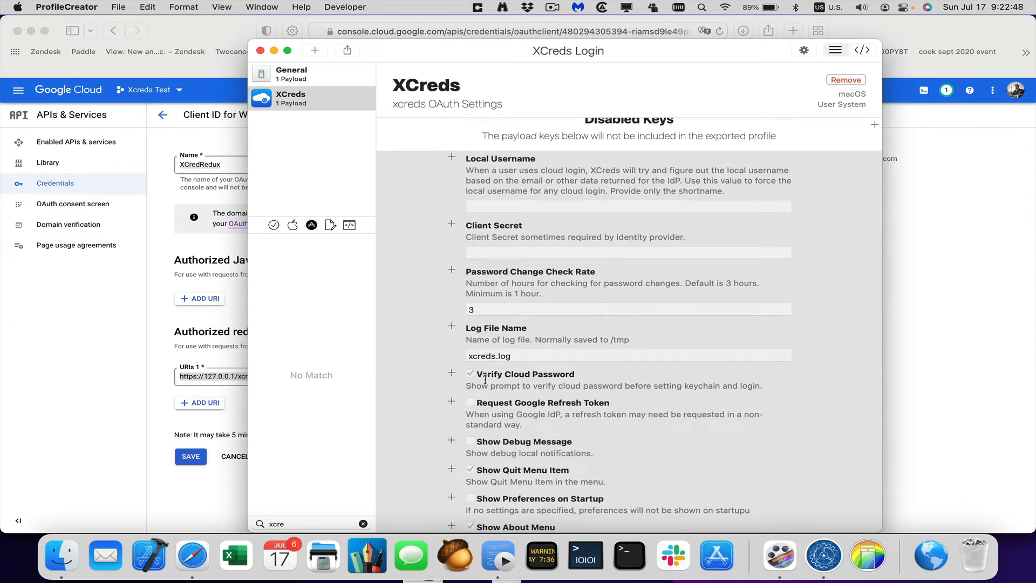
scroll(down, 3)
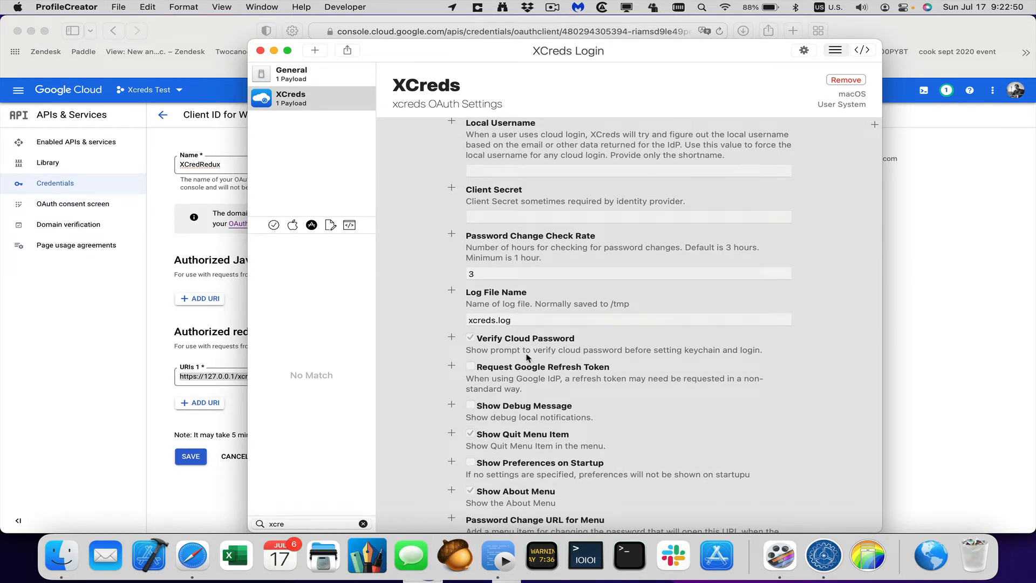
mouse_move(527, 357)
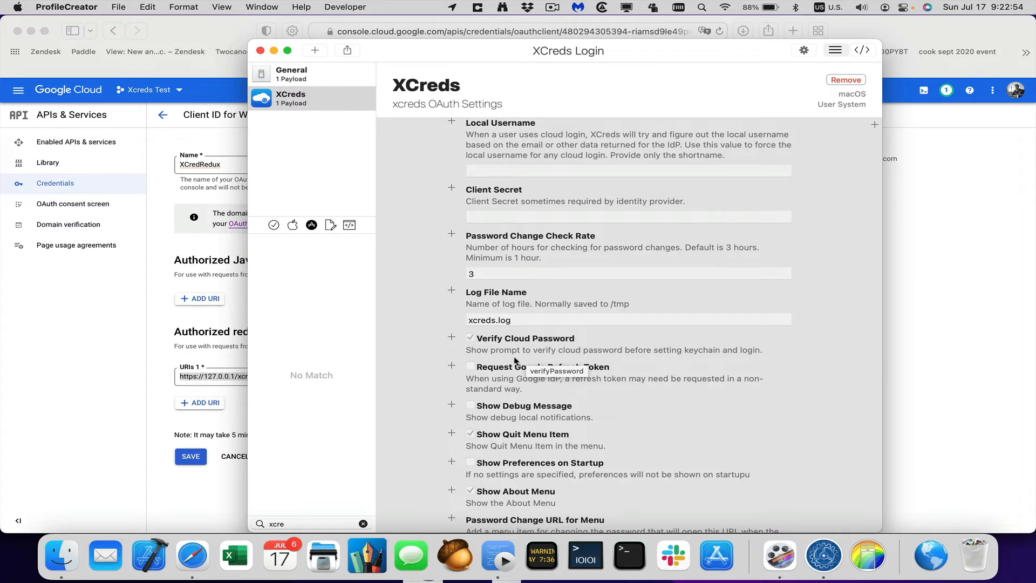
scroll(down, 3)
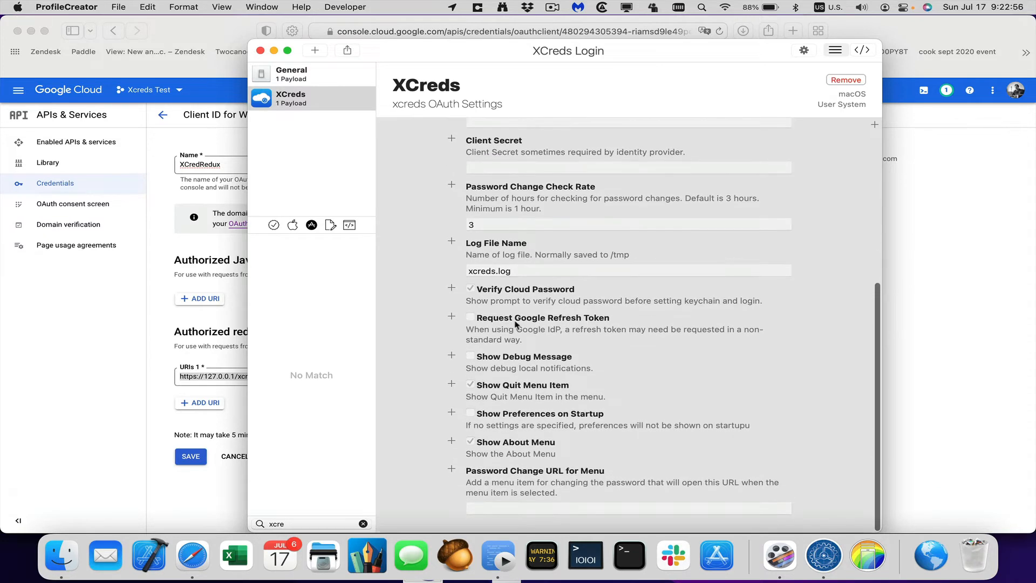
mouse_move(548, 321)
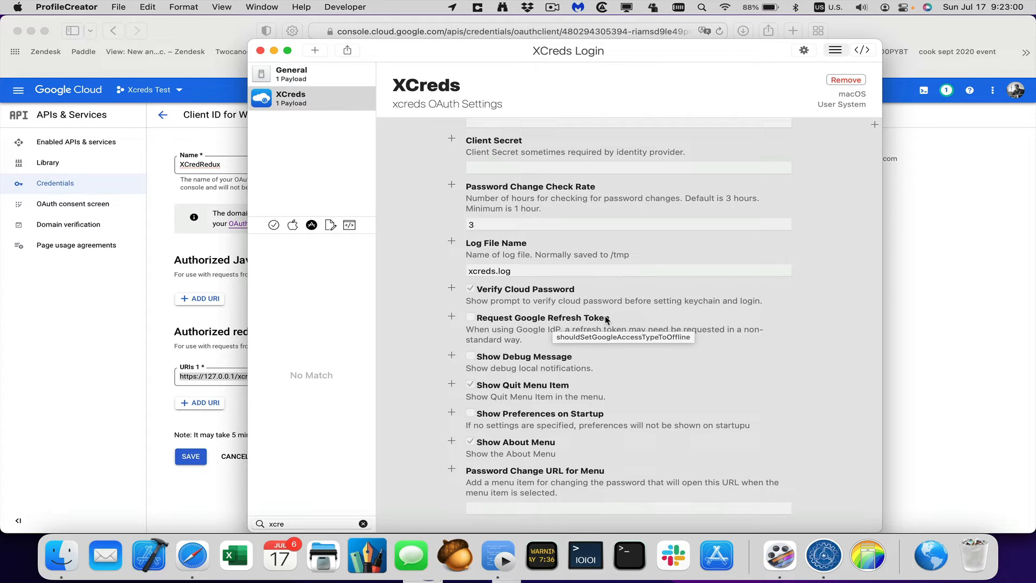
mouse_move(455, 320)
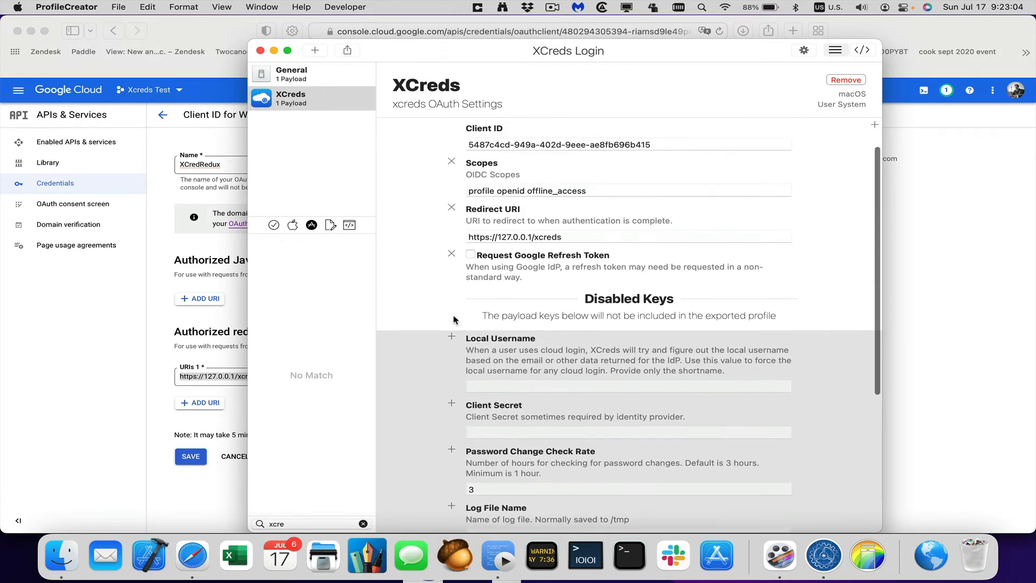
click(470, 259)
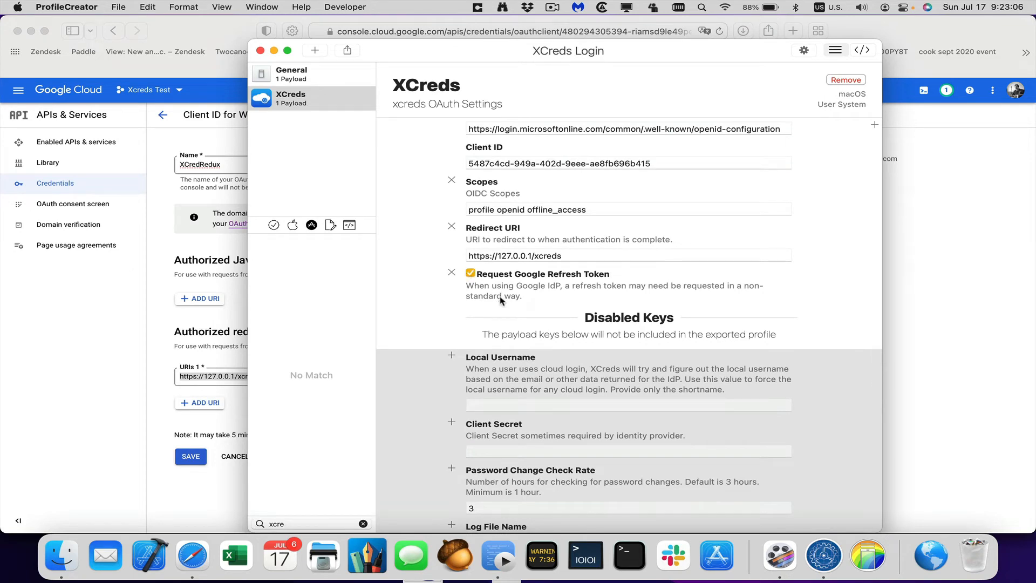
key(cmd+tab)
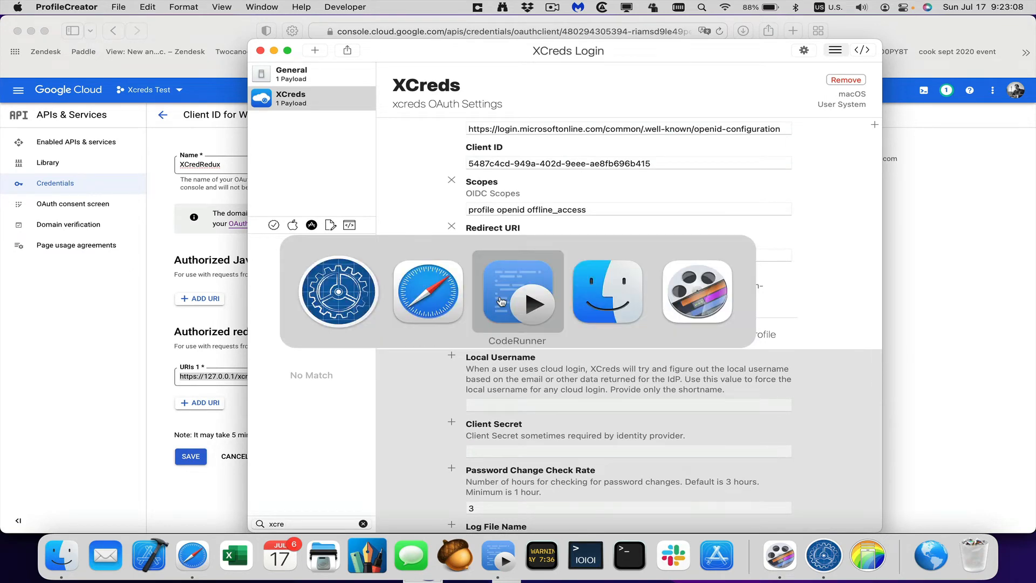
click(518, 292)
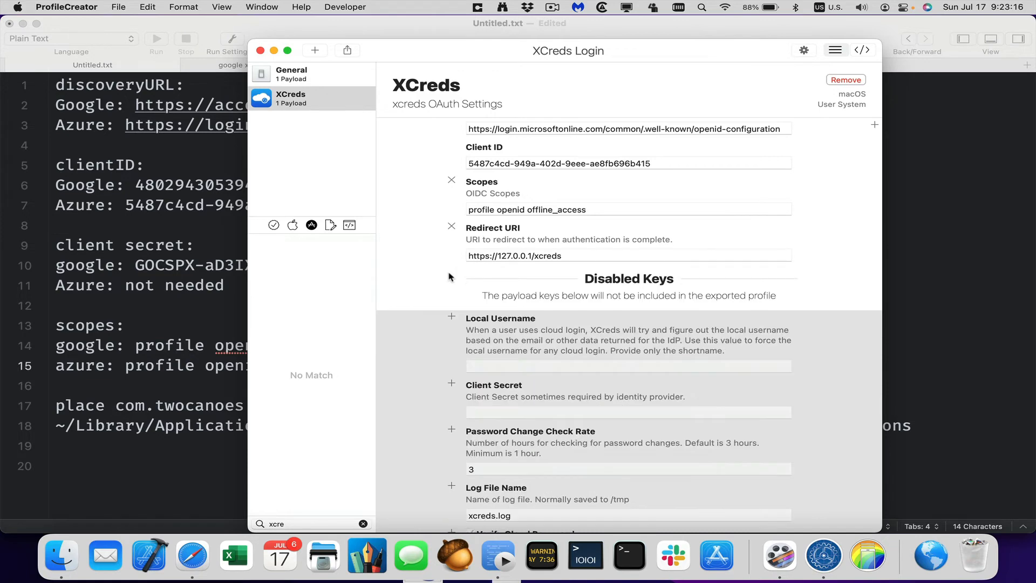
scroll(down, 3)
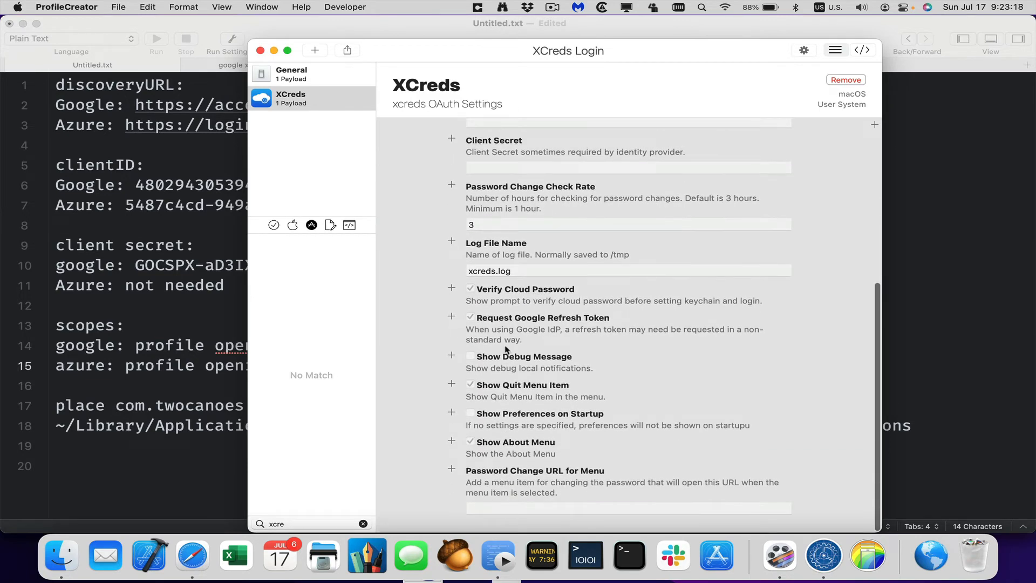
mouse_move(500, 391)
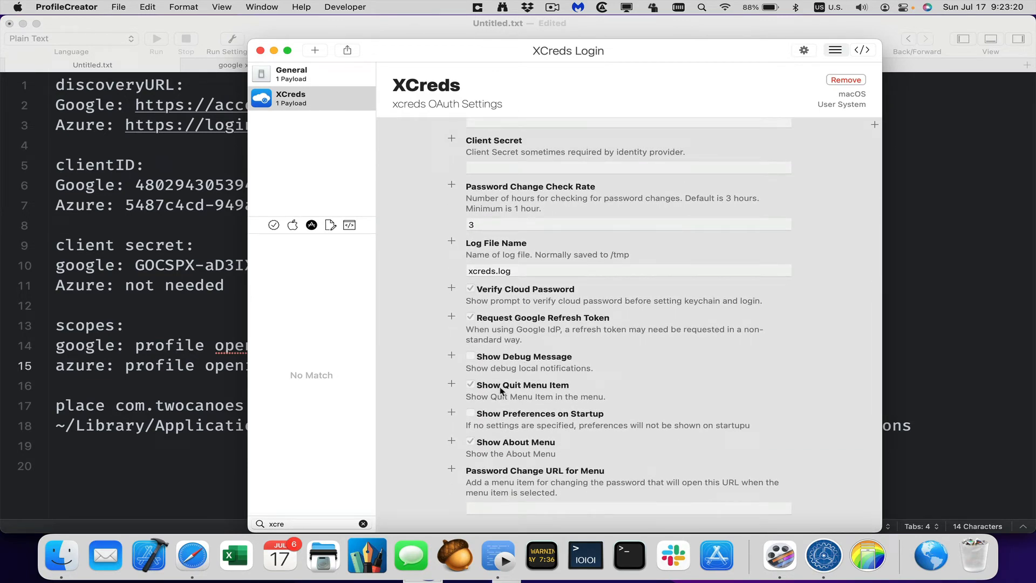
mouse_move(499, 388)
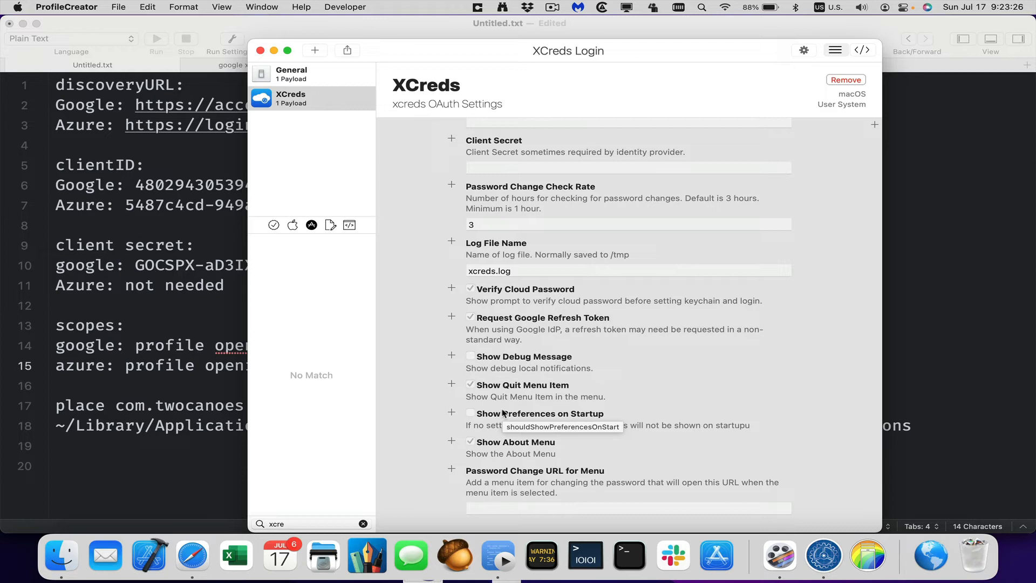
mouse_move(516, 386)
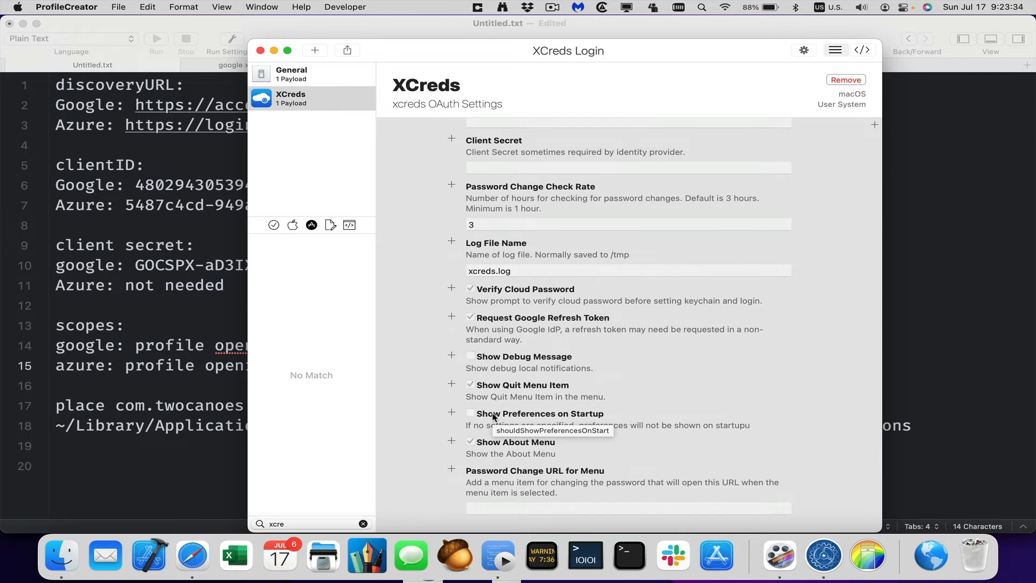
mouse_move(495, 448)
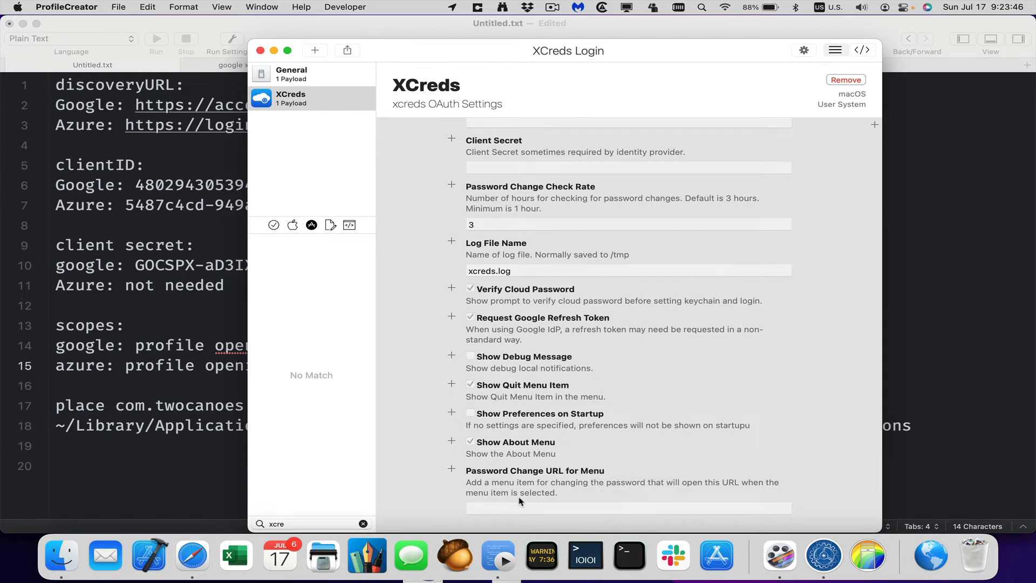
mouse_move(427, 289)
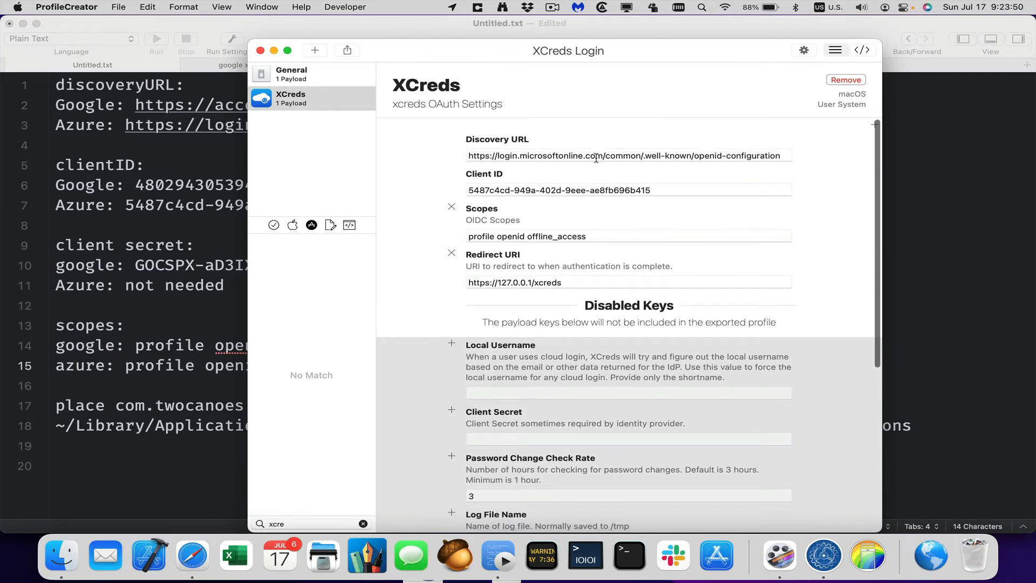
click(119, 7)
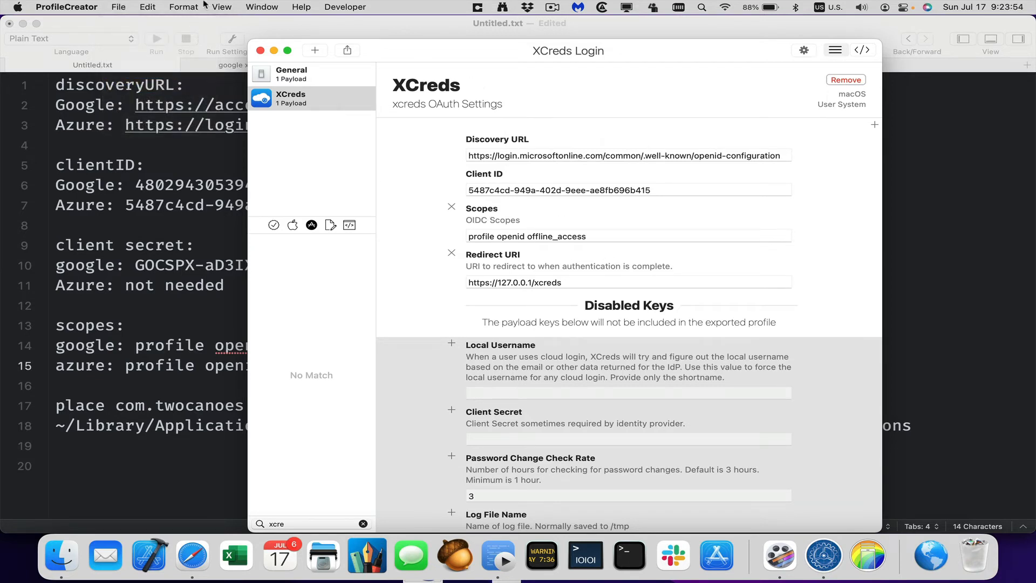
Step: Export the profile with organization included, System scope, as XCreds Login-Azure.mobileconfig on the Desktop
click(118, 7)
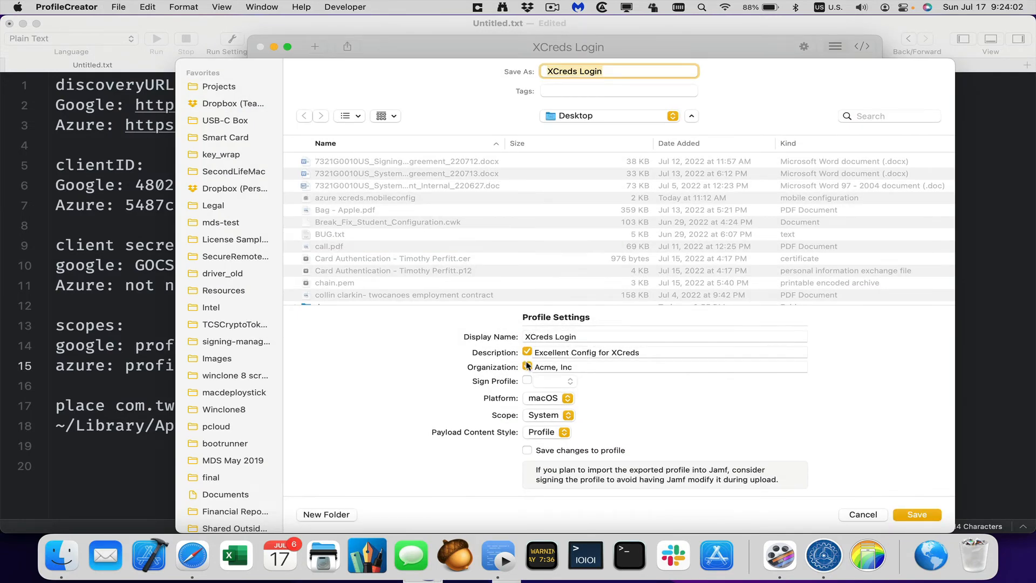
click(528, 366)
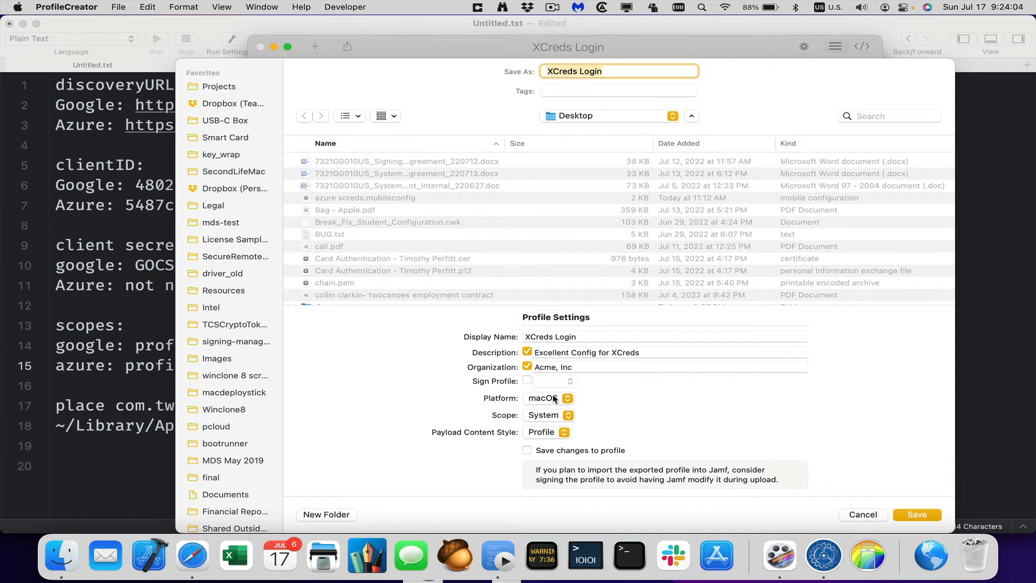
click(548, 414)
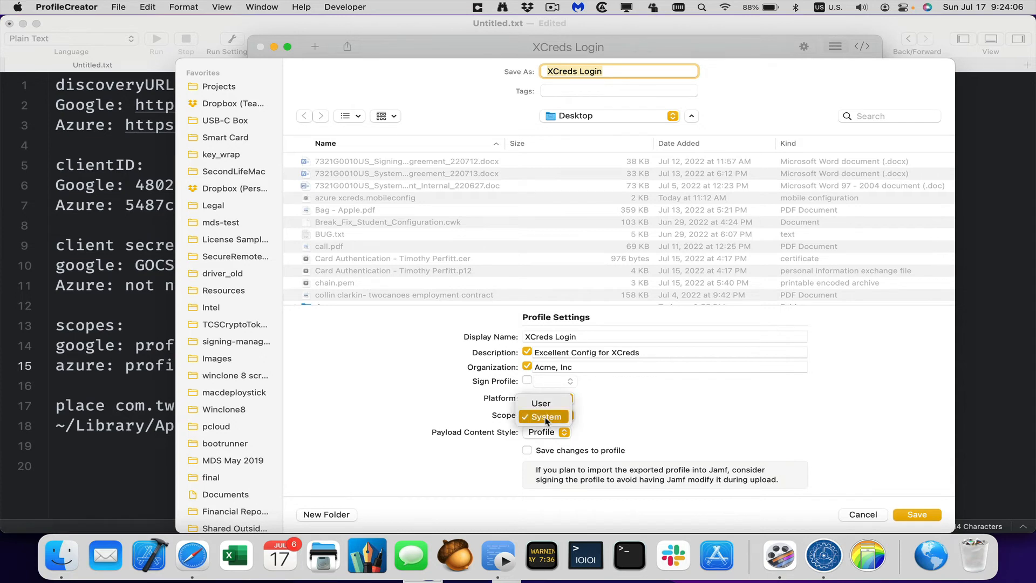
click(543, 415)
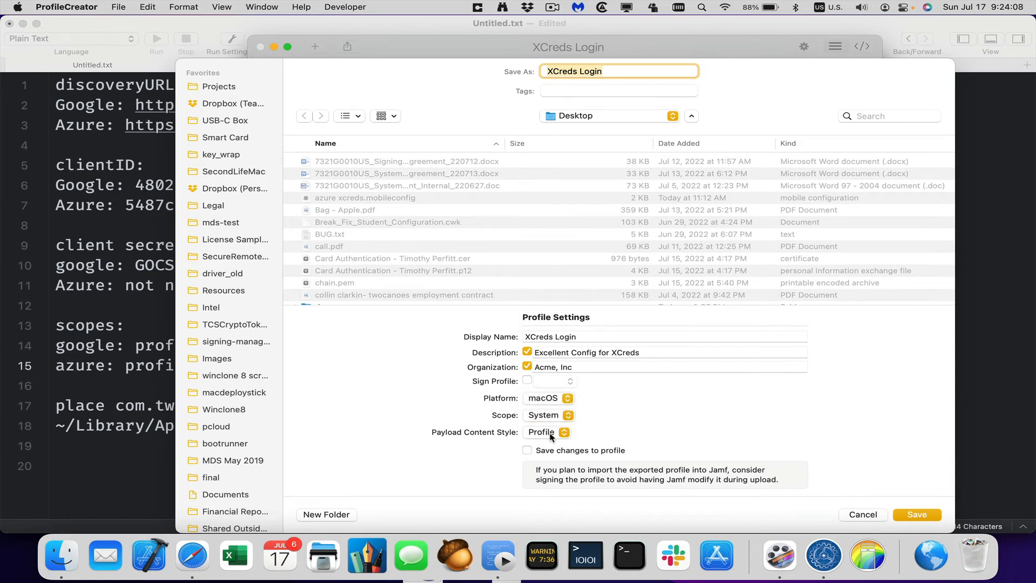
click(611, 72)
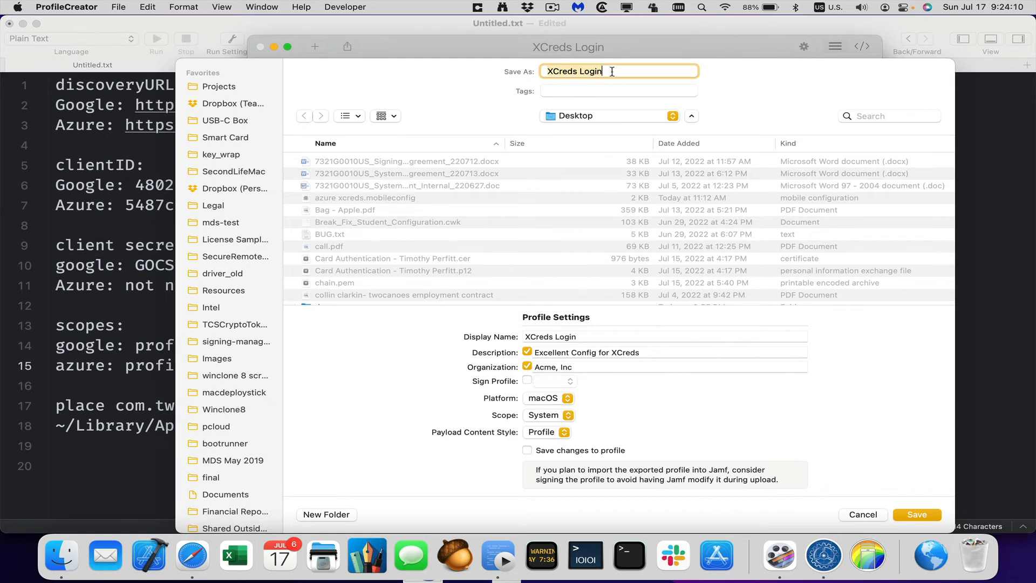
double_click(573, 71)
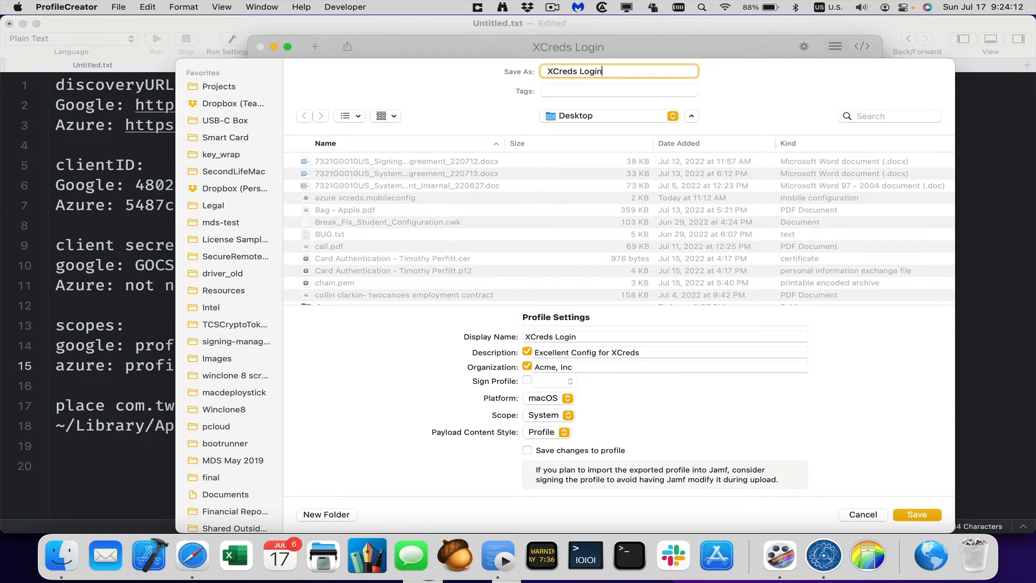
text(-Azure)
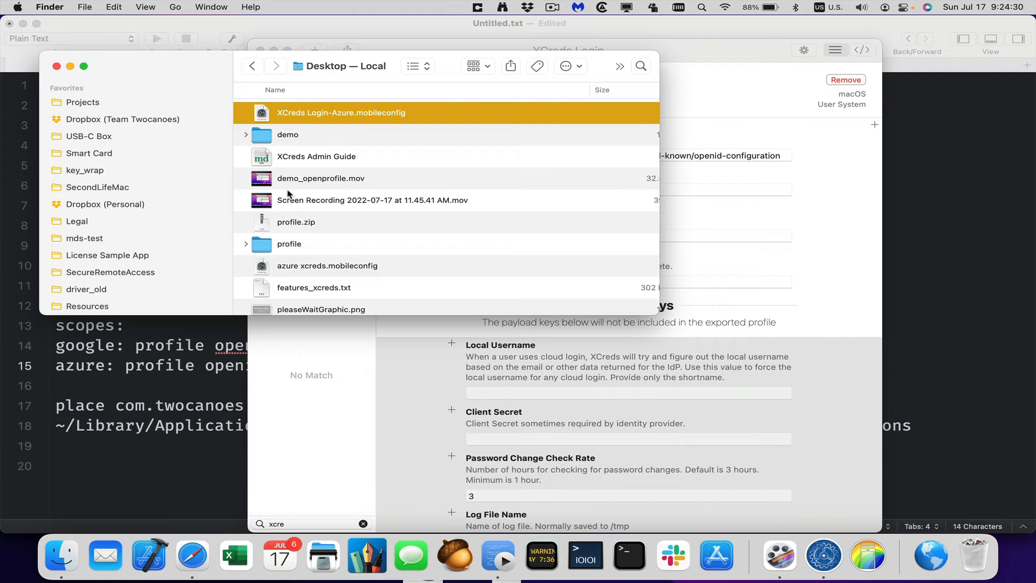
mouse_move(446, 62)
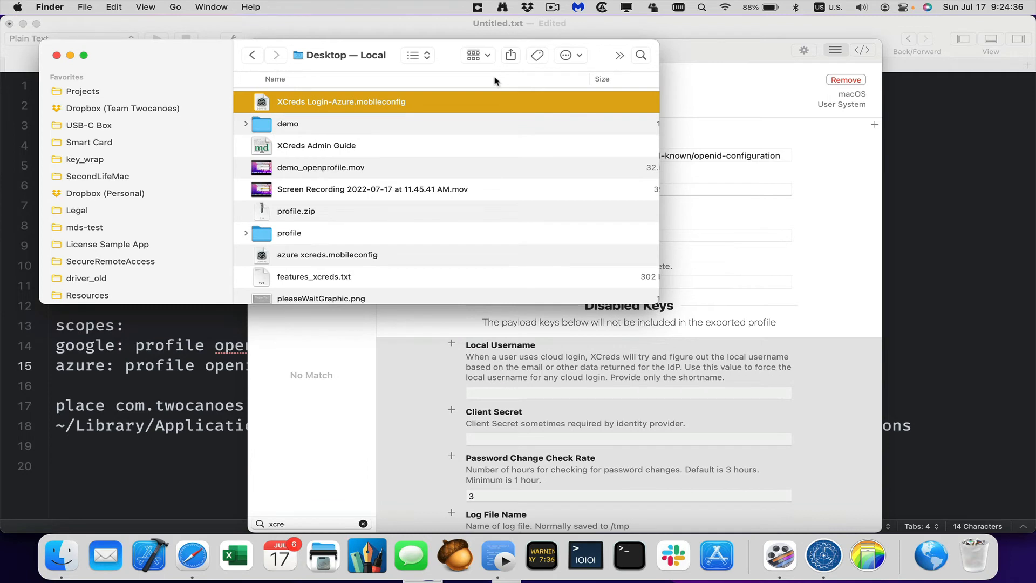
mouse_move(343, 118)
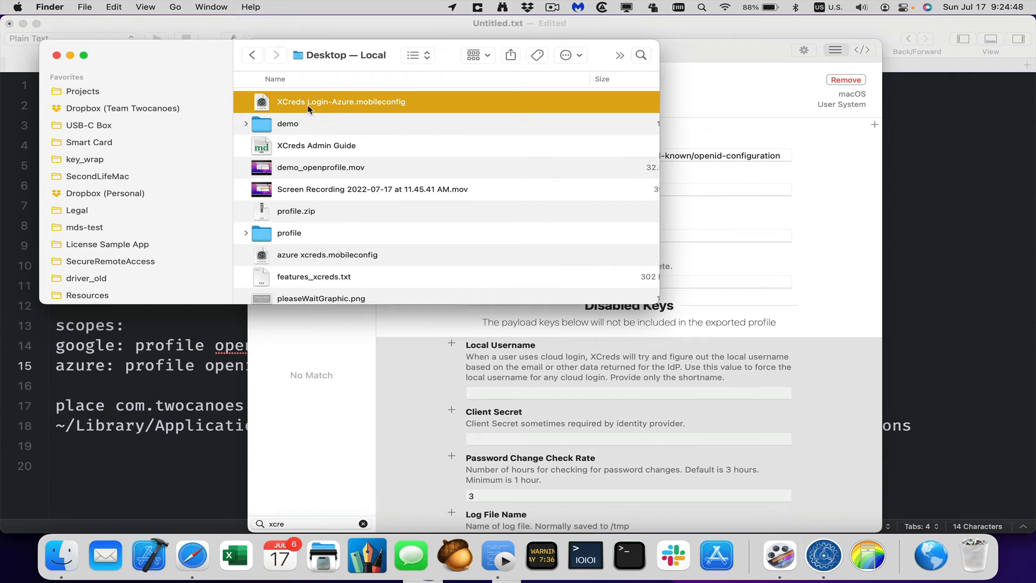
mouse_move(146, 117)
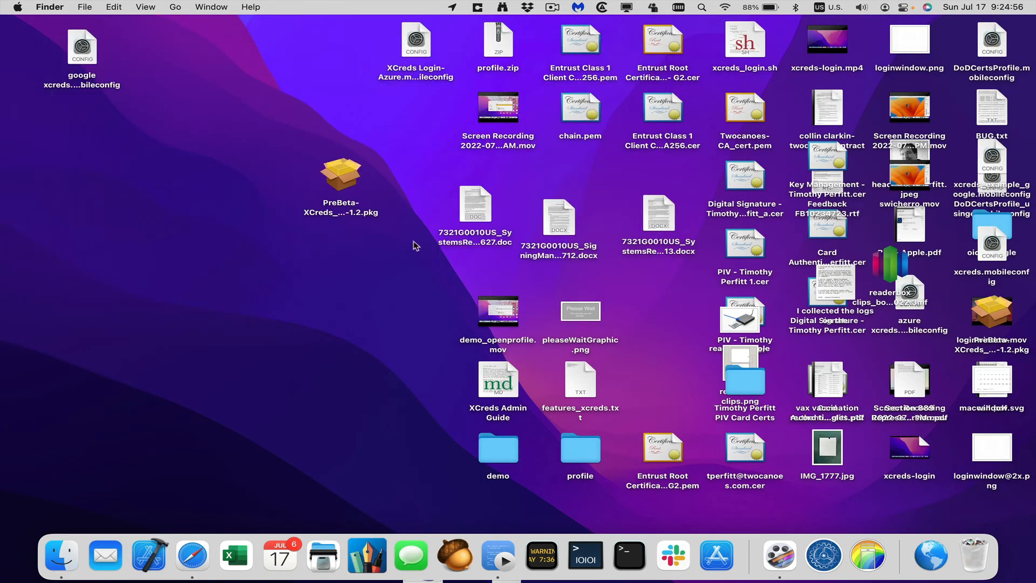
mouse_move(213, 216)
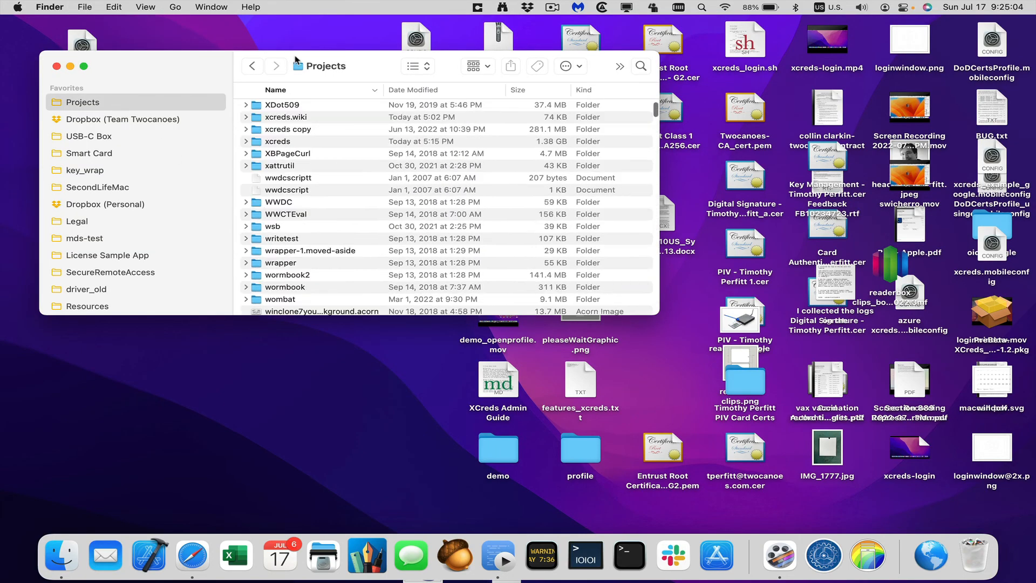
Step: Browse into the xcreds project's Sample Profile folder listing the azure and google example profiles
double_click(277, 141)
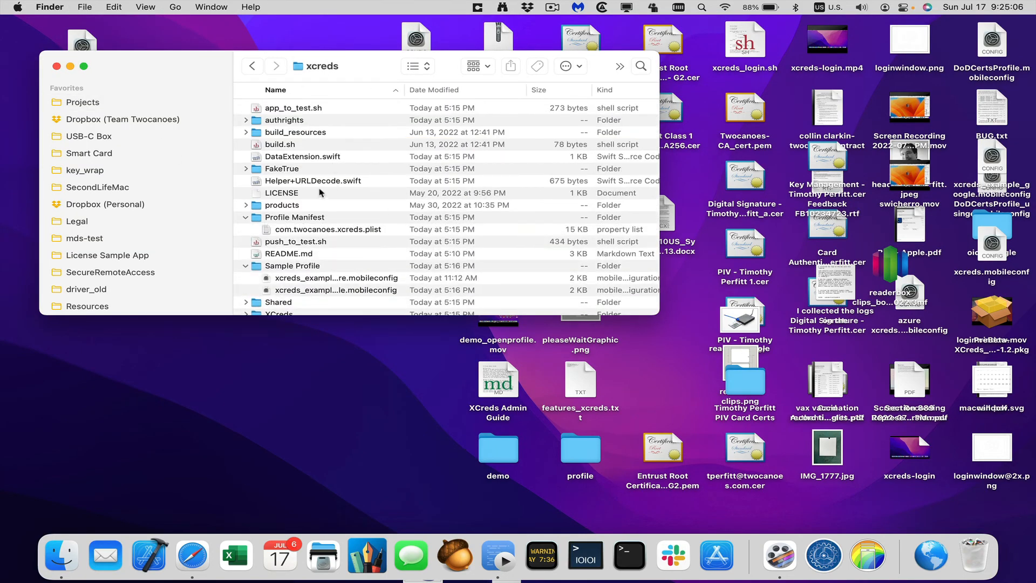
double_click(292, 265)
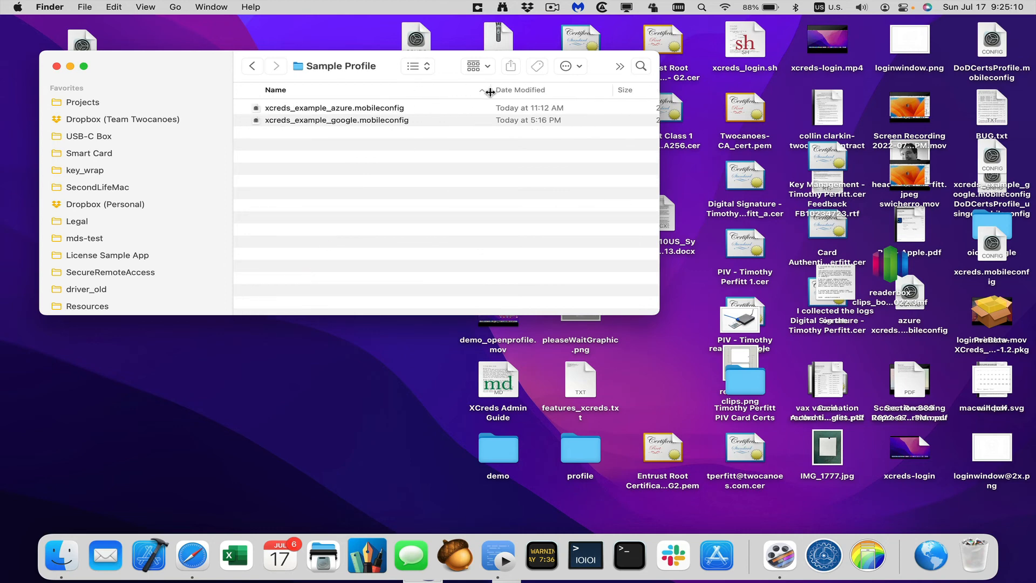
click(337, 119)
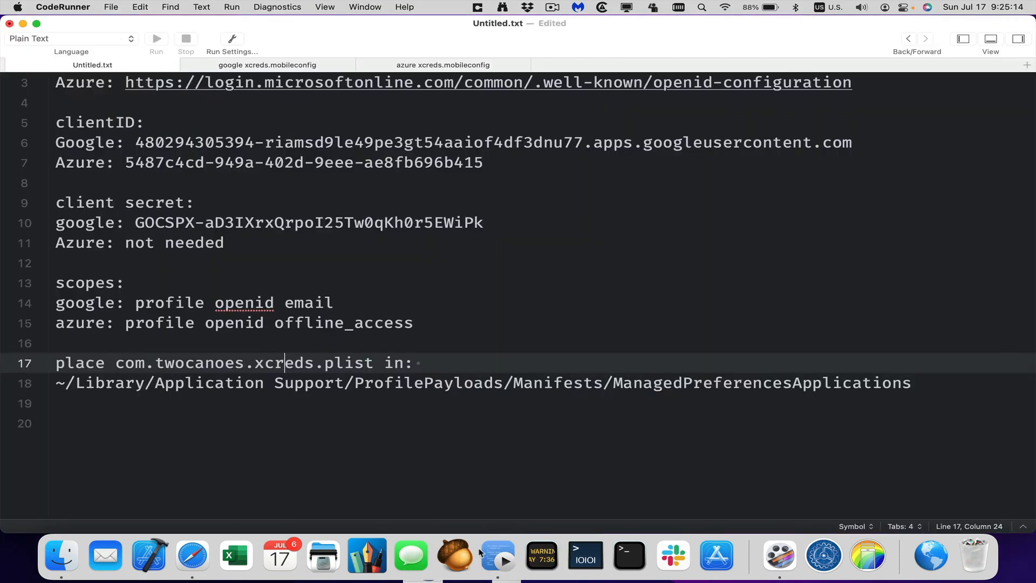
click(617, 65)
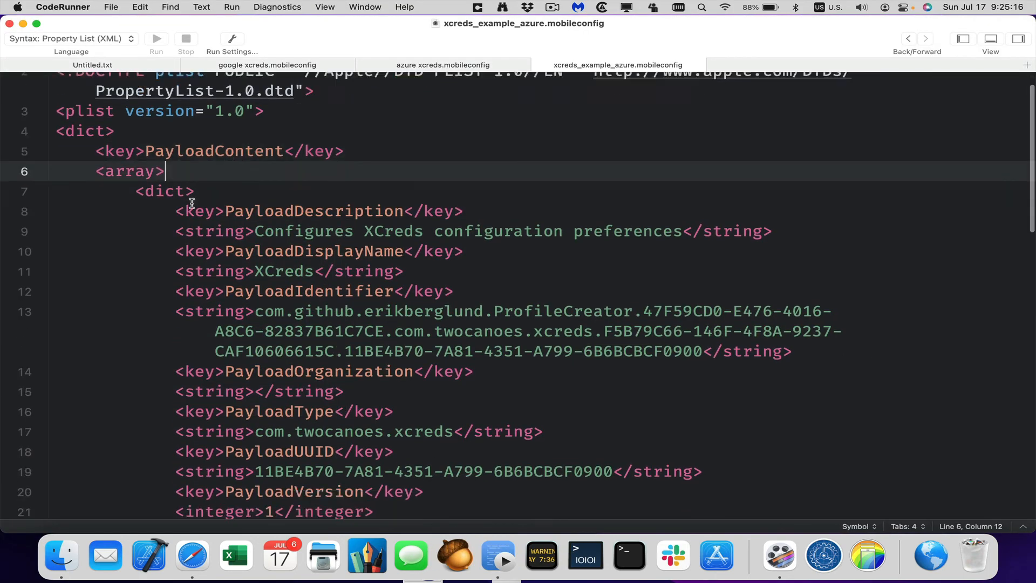
scroll(down, 3)
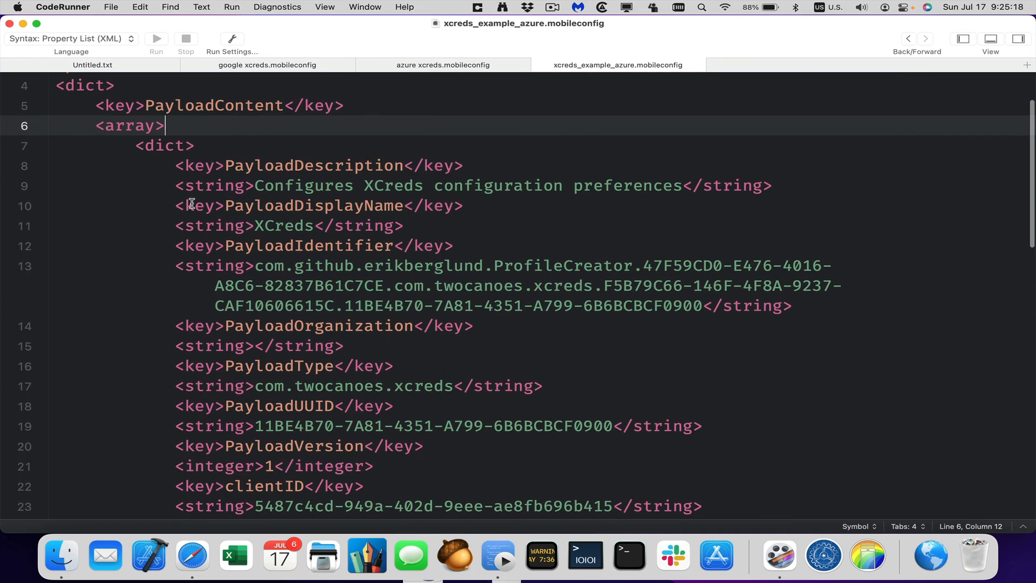
scroll(down, 3)
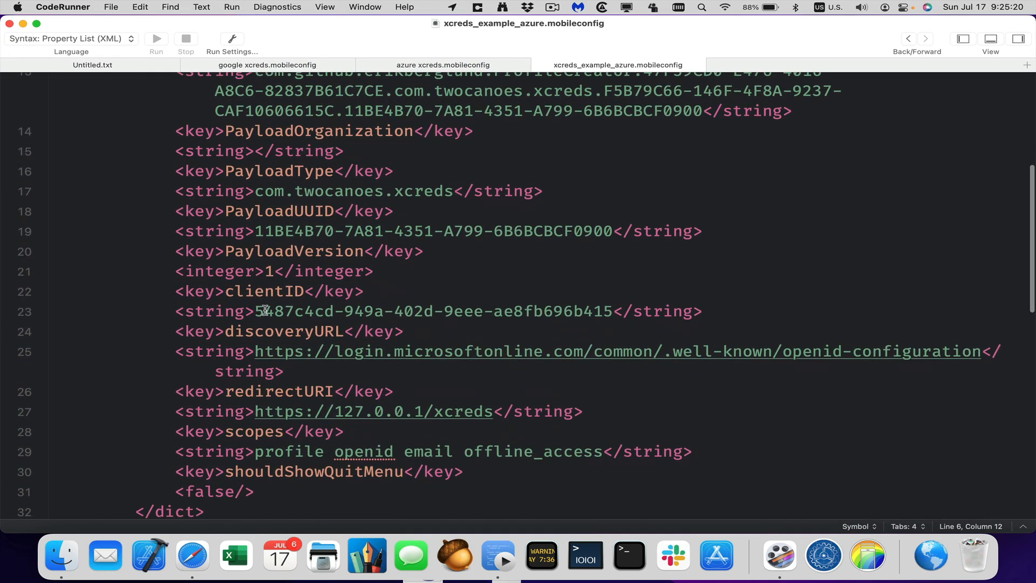
double_click(275, 350)
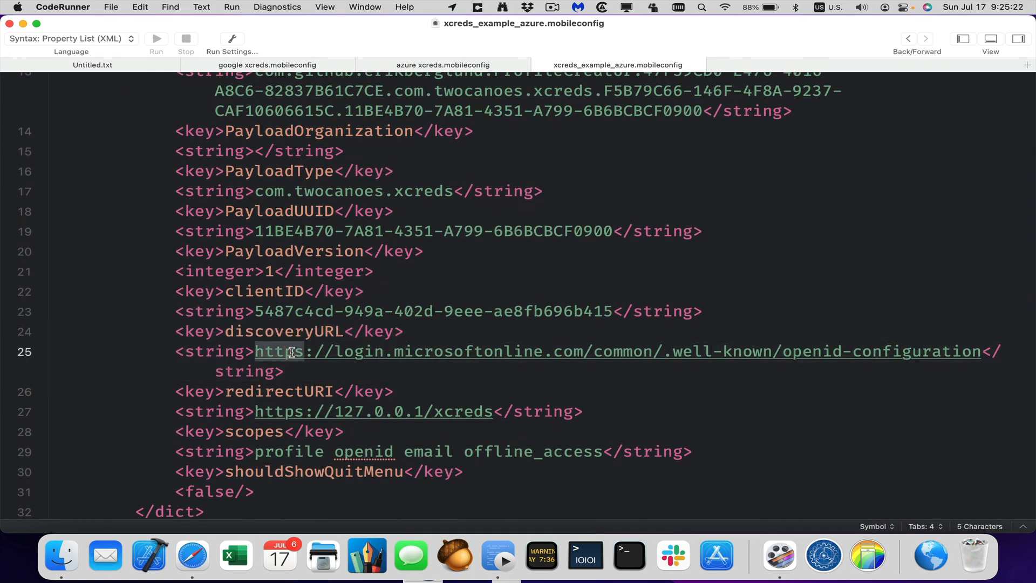
double_click(279, 391)
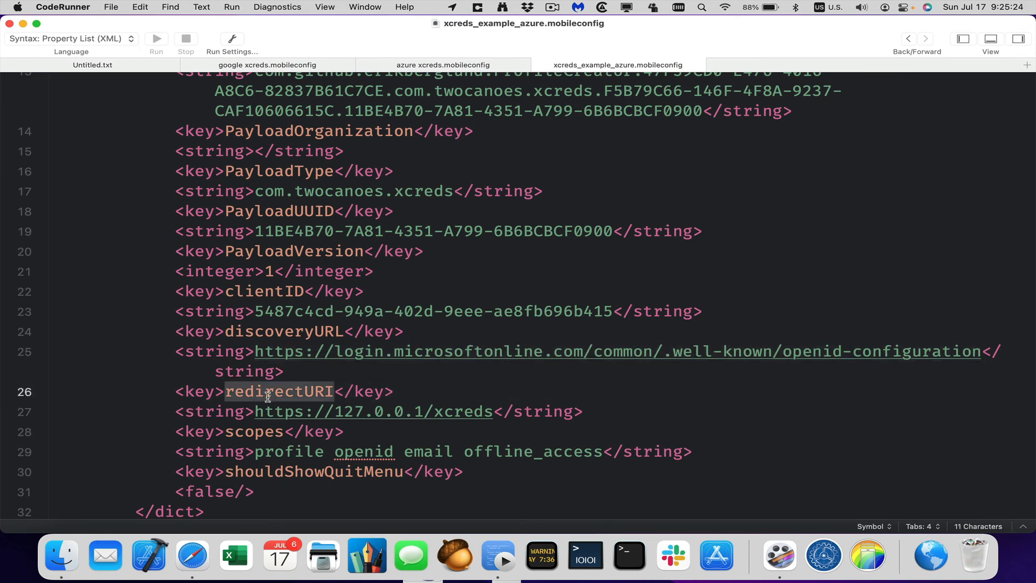
double_click(373, 411)
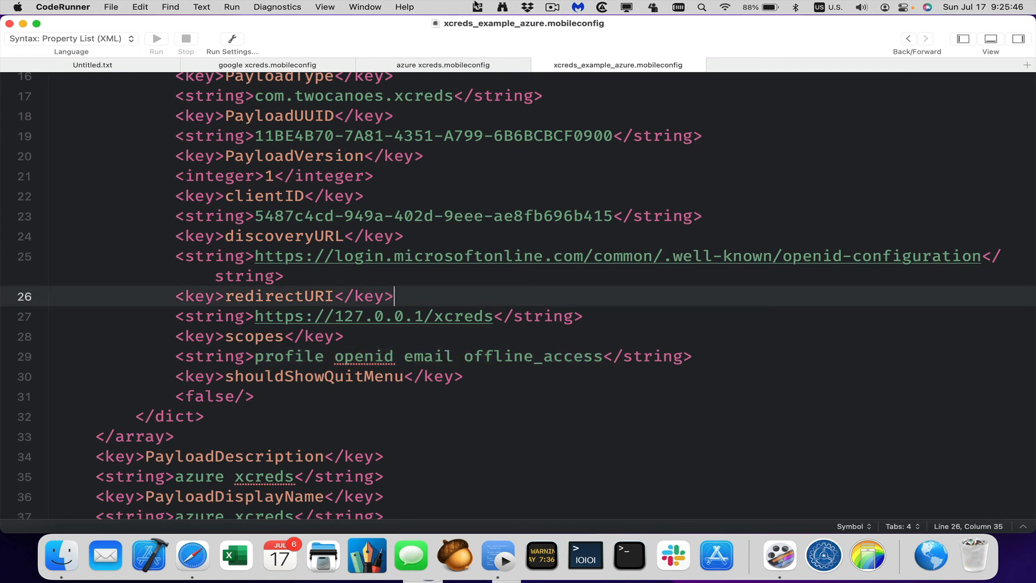
Step: Bring the Sample Profile Finder window forward and select the azure example profile
click(464, 257)
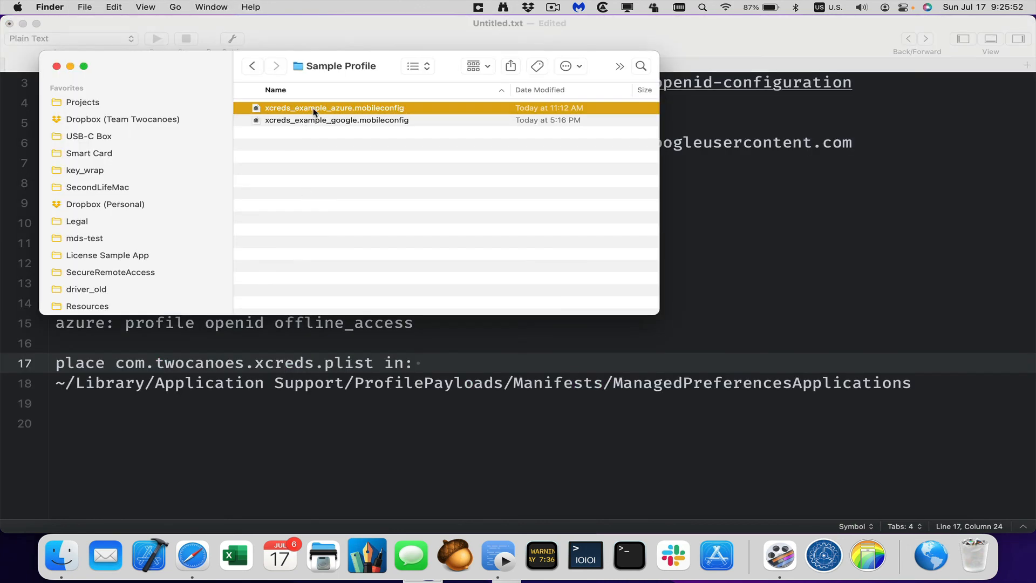
mouse_move(314, 130)
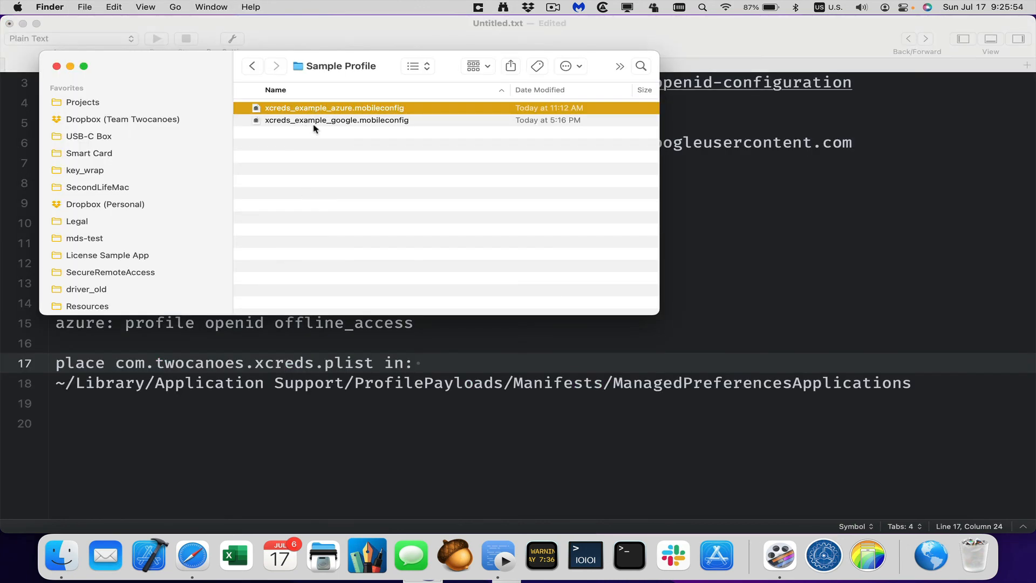
click(336, 120)
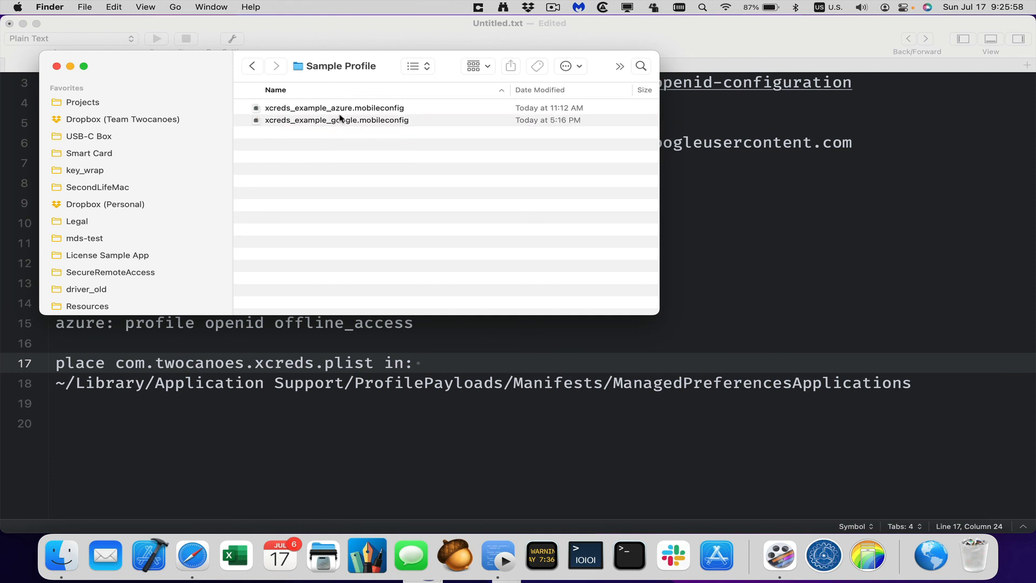
click(333, 108)
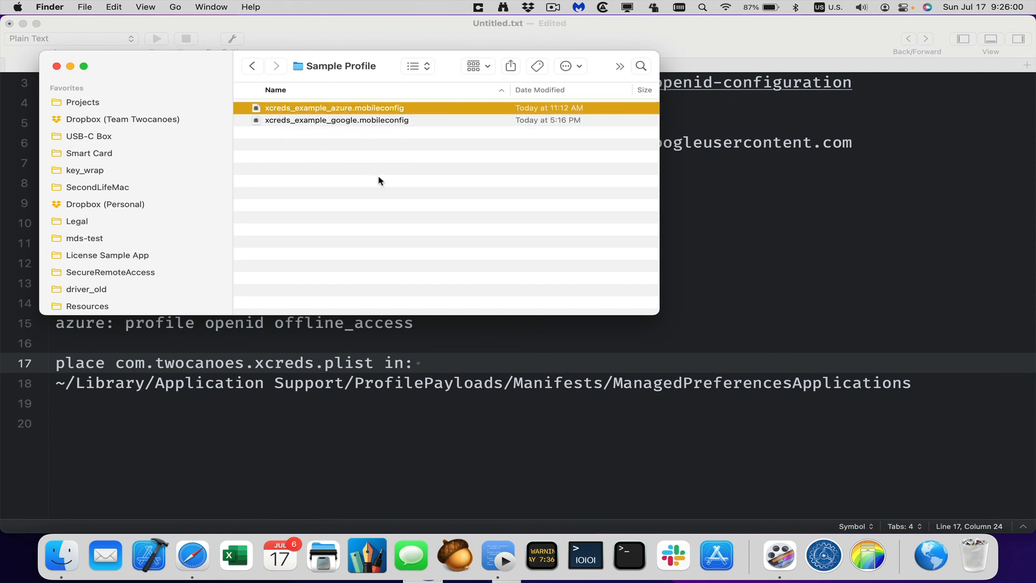